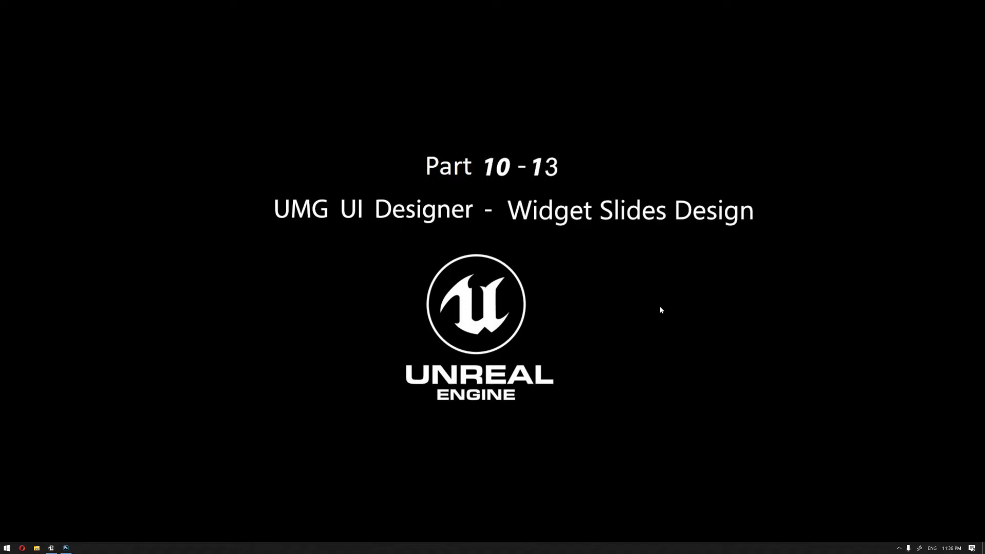
pyautogui.moveTo(625, 302)
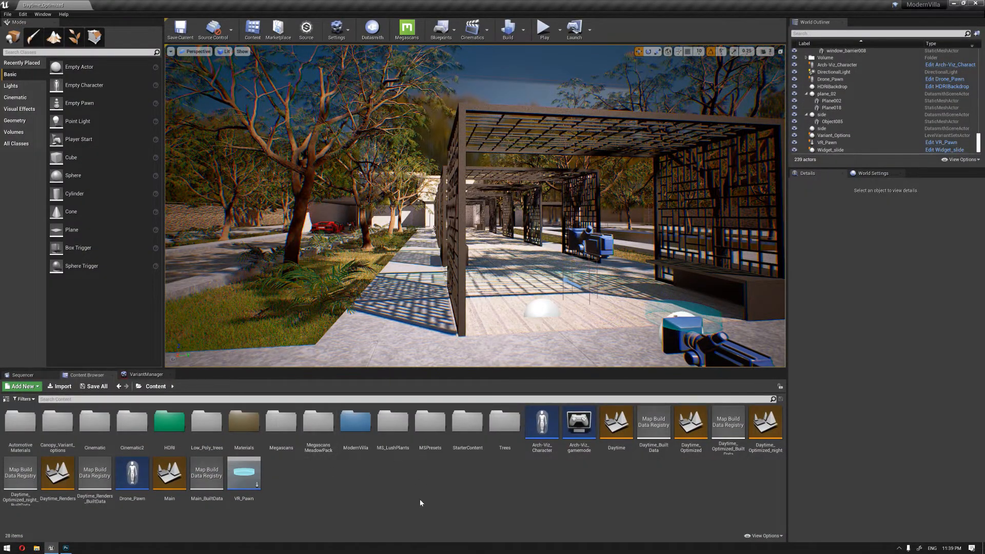
# Open the Walkthrough widget from Canopy_Variant_options > Widget and inspect the MiniMap element.
pyautogui.doubleClick(56, 420)
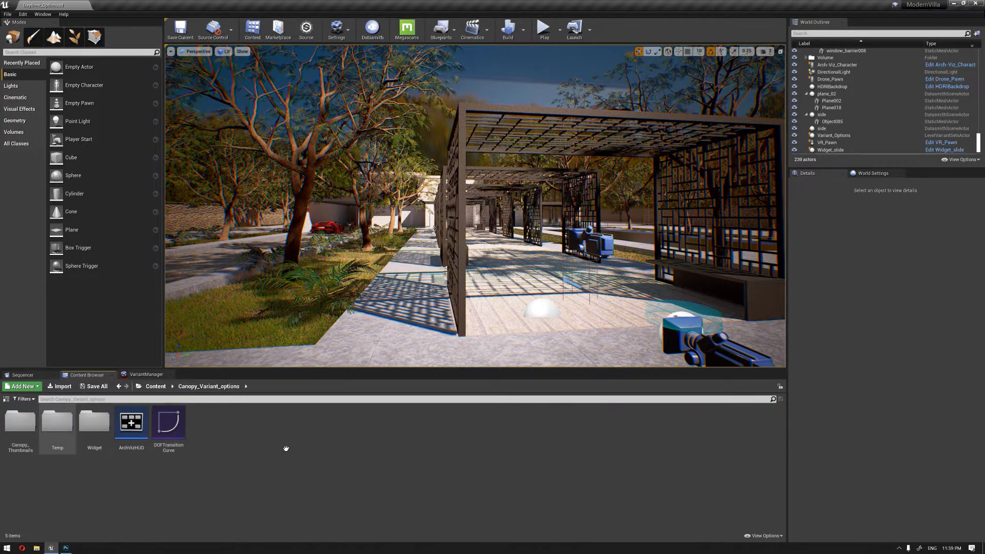
pyautogui.doubleClick(93, 422)
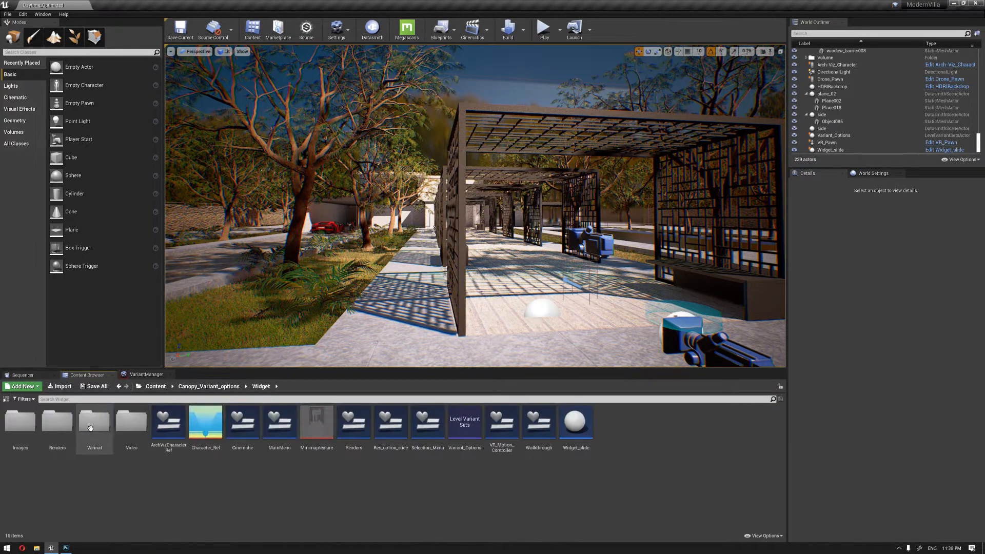
pyautogui.doubleClick(539, 420)
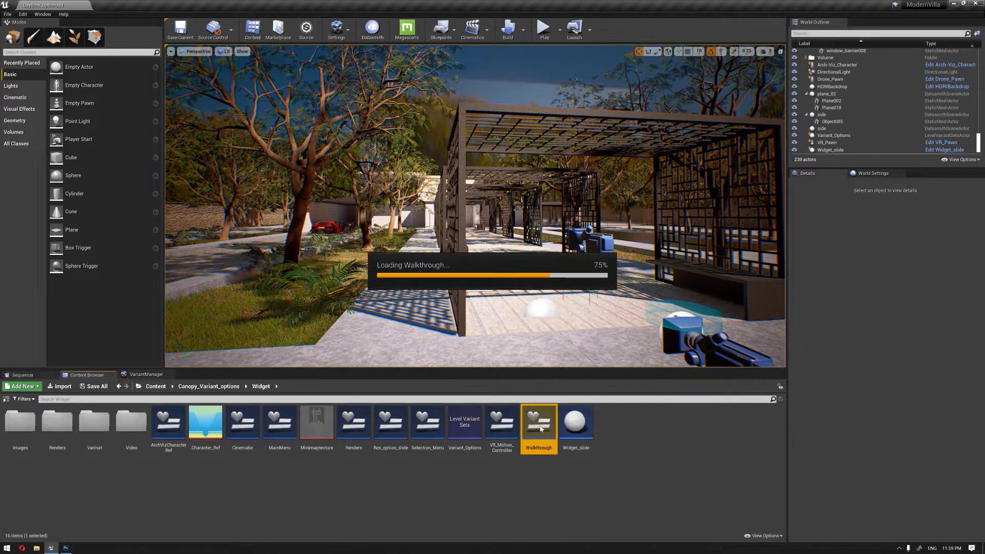
pyautogui.doubleClick(538, 421)
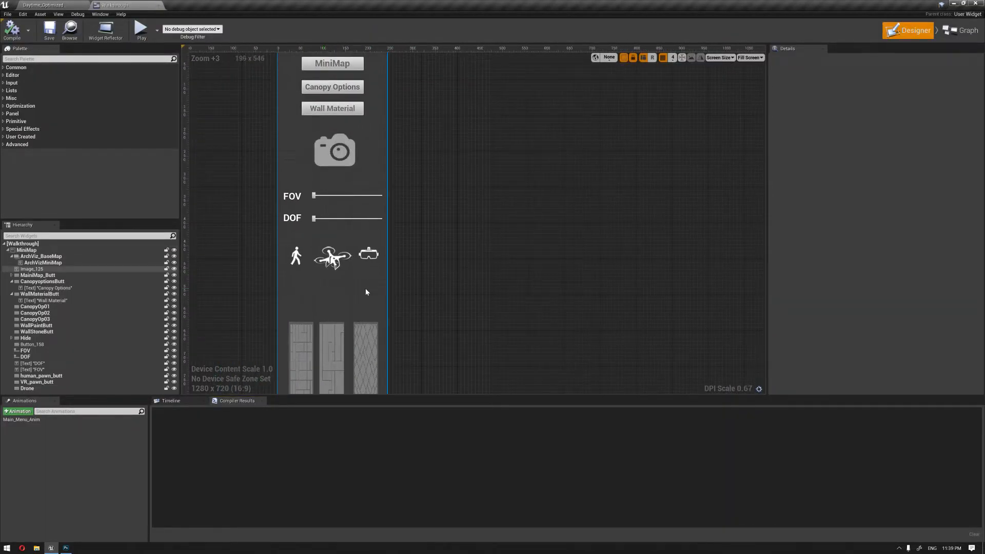
pyautogui.click(27, 250)
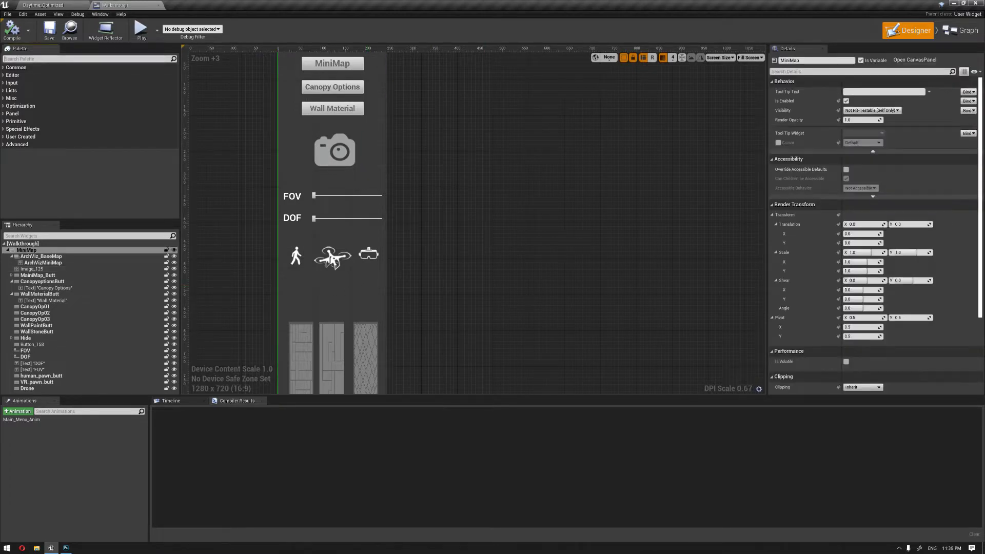
# Add a Button with the sun texture as its image, placed beneath the drone icon.
pyautogui.write('bu')
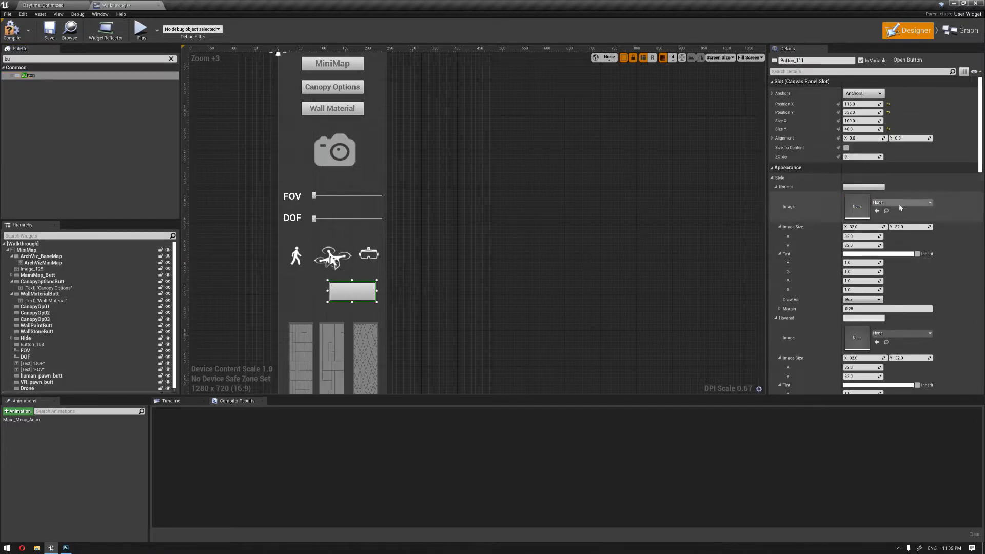
pyautogui.click(928, 202)
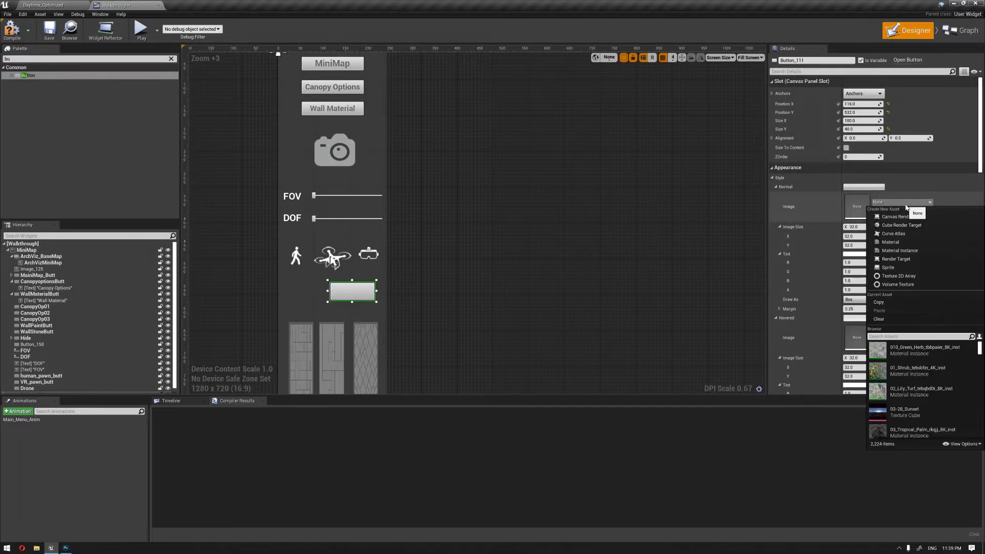
pyautogui.write('sun')
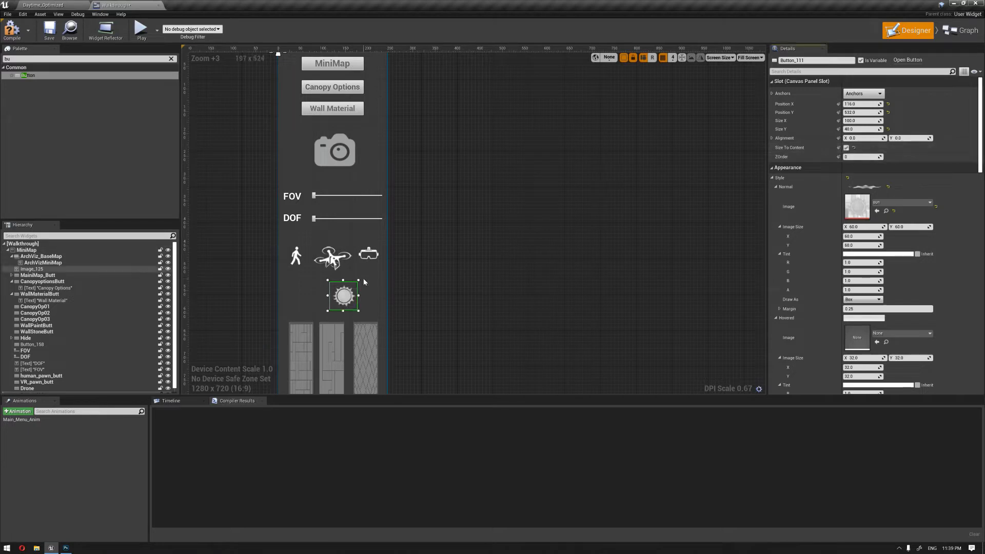
pyautogui.moveTo(343, 296); pyautogui.dragTo(351, 295)
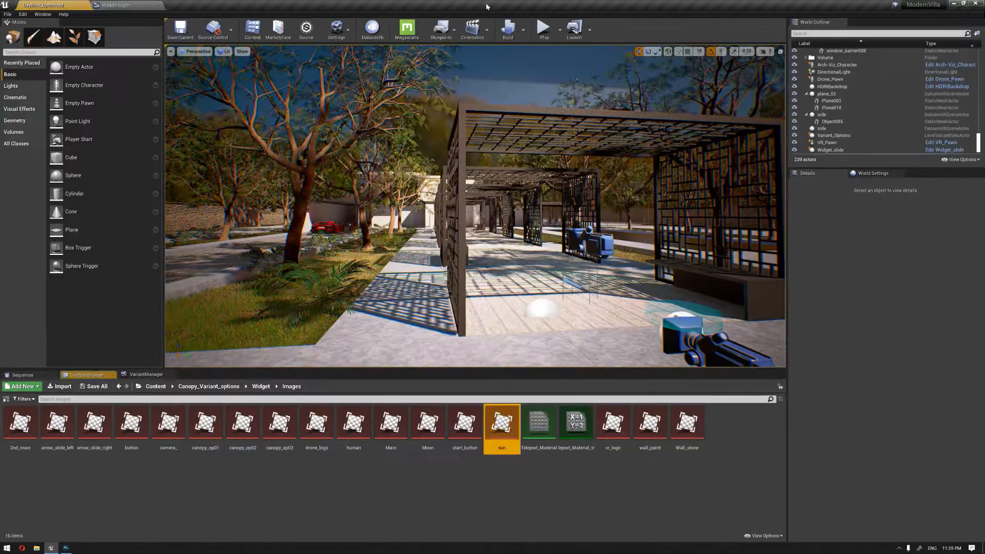
# Give the sun button a grey tint in its Hovered state.
pyautogui.click(116, 4)
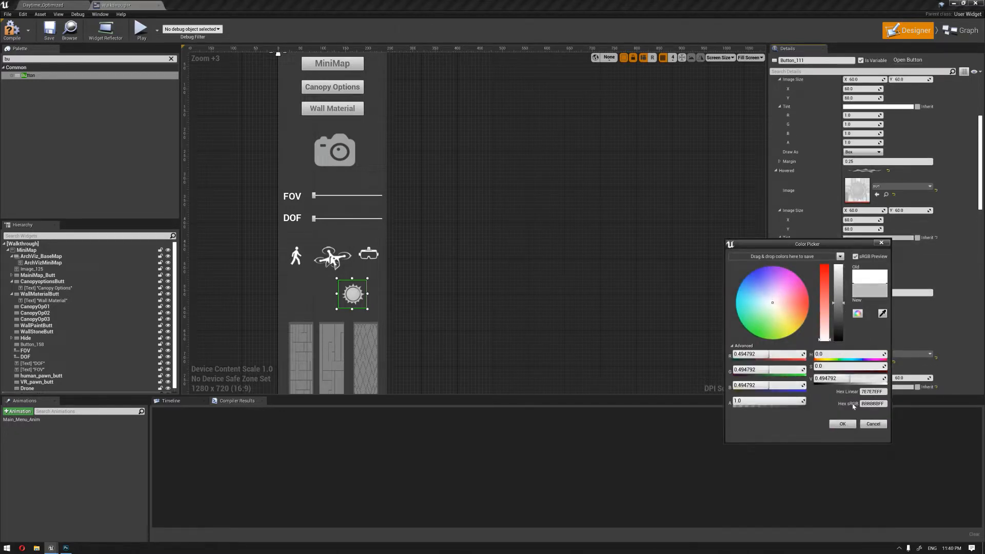
pyautogui.click(843, 424)
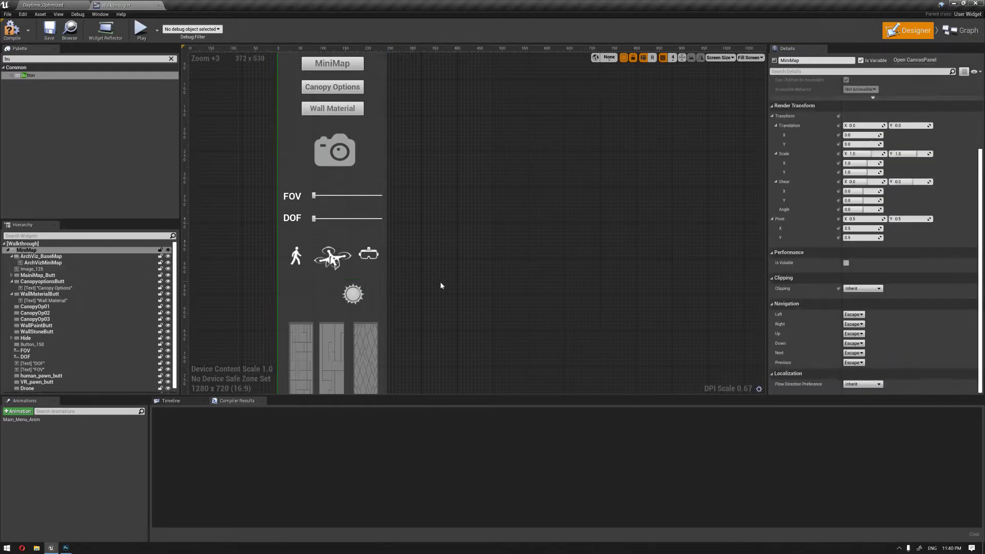
pyautogui.click(353, 295)
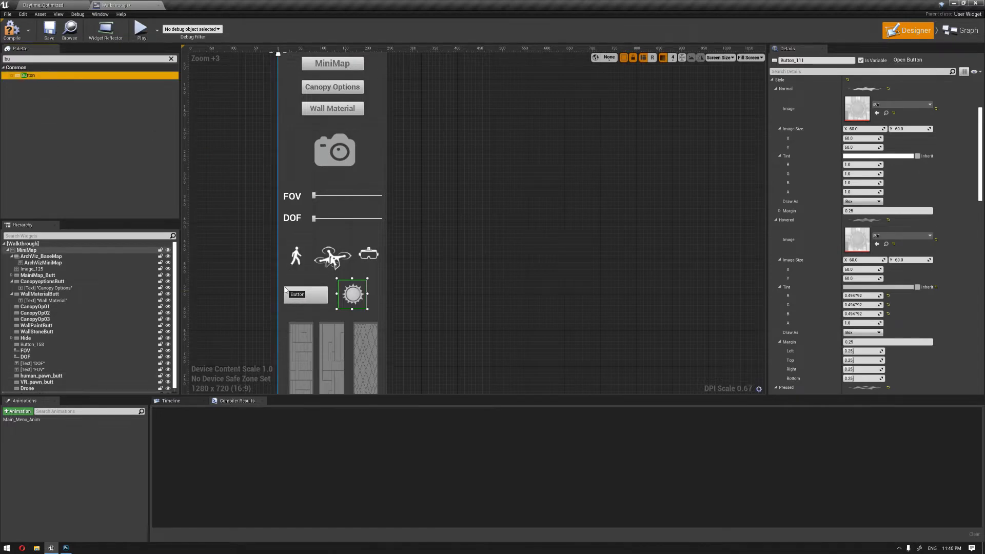
# Add a second Button with the Moon texture, placed left of the sun button.
pyautogui.click(305, 296)
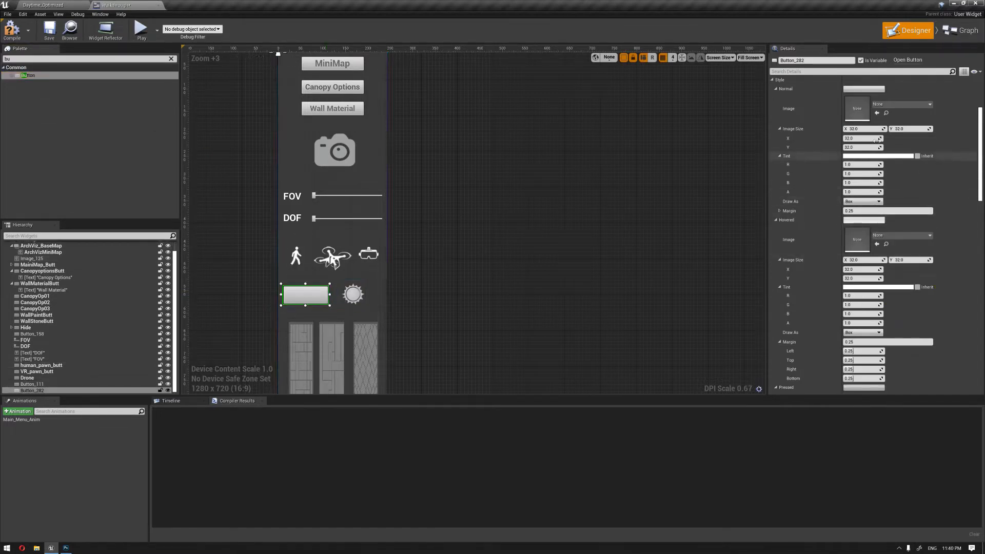
pyautogui.click(901, 177)
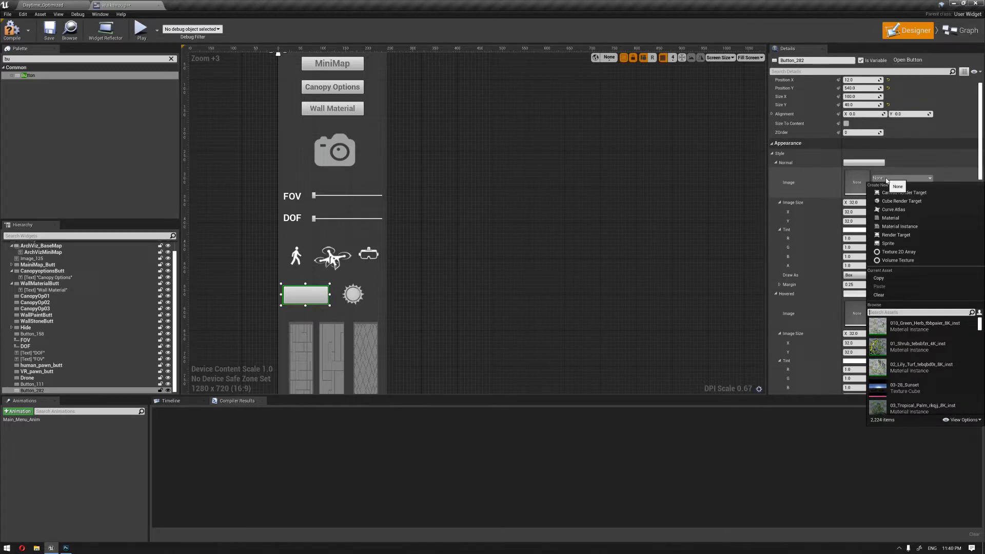
pyautogui.write('moon')
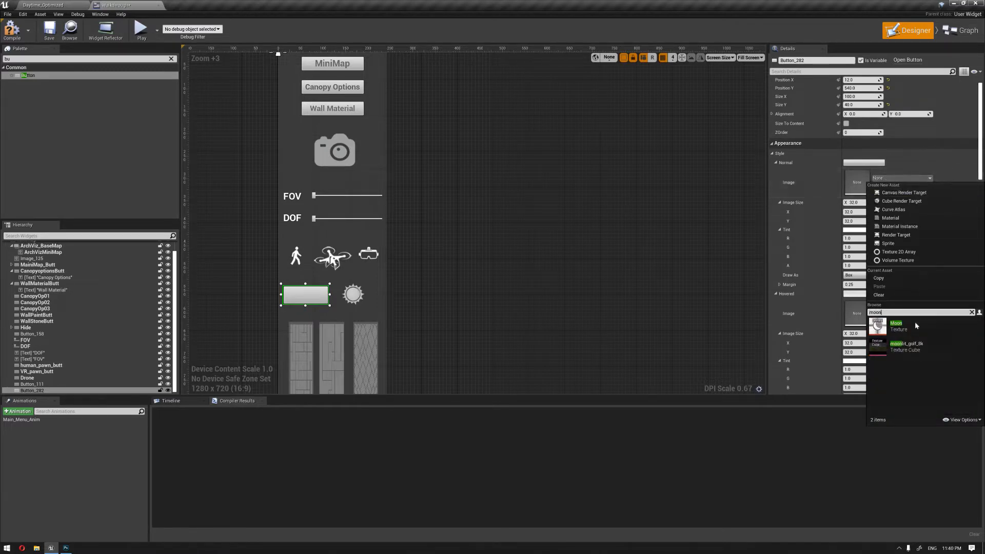
pyautogui.click(896, 323)
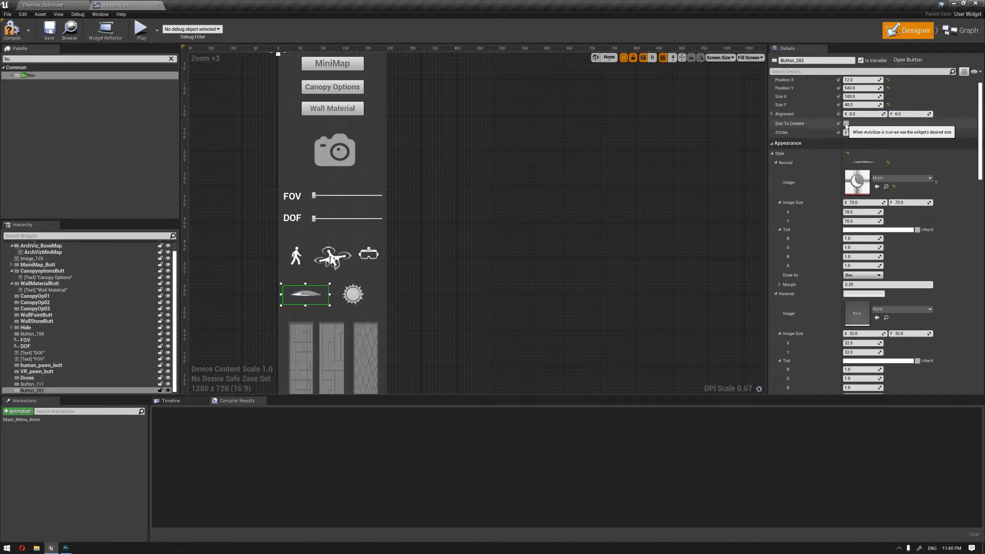
pyautogui.moveTo(306, 294); pyautogui.dragTo(313, 296)
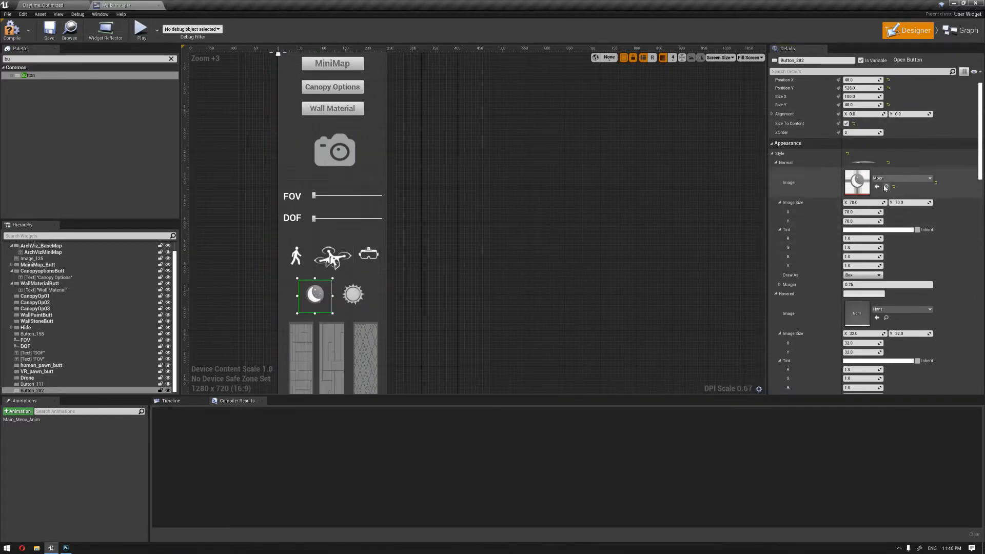
# Give the moon button a grey hover tint and name it Night.
pyautogui.click(112, 5)
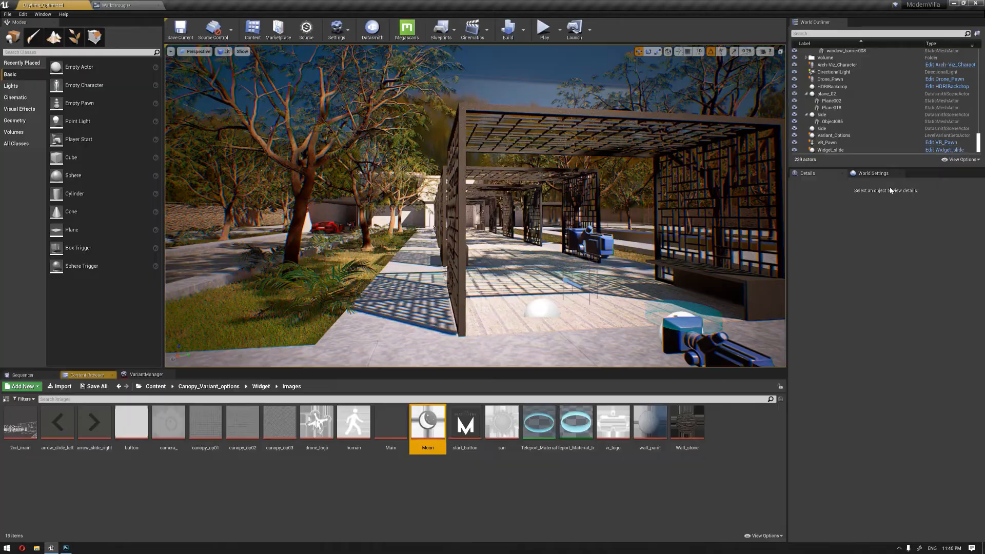
pyautogui.click(113, 5)
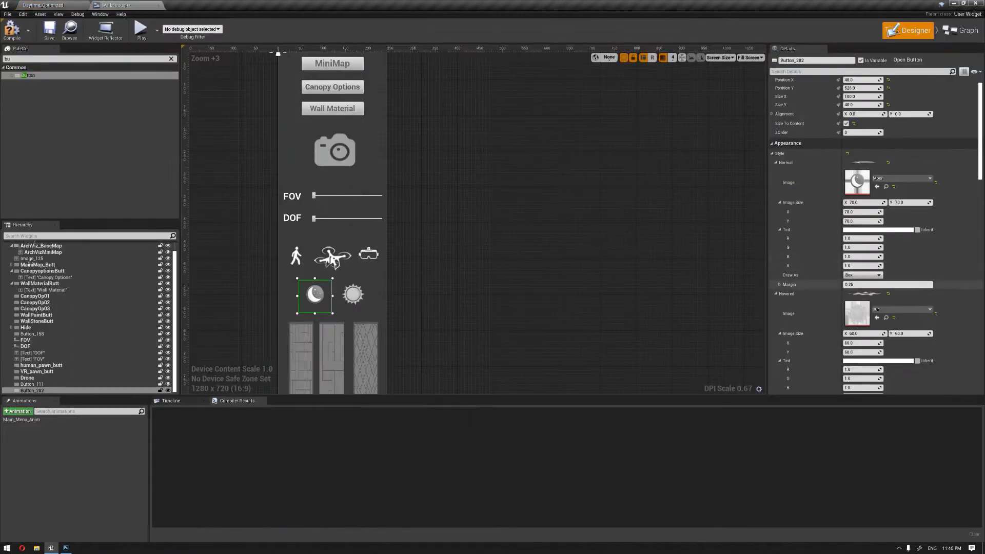
pyautogui.scroll(-3)
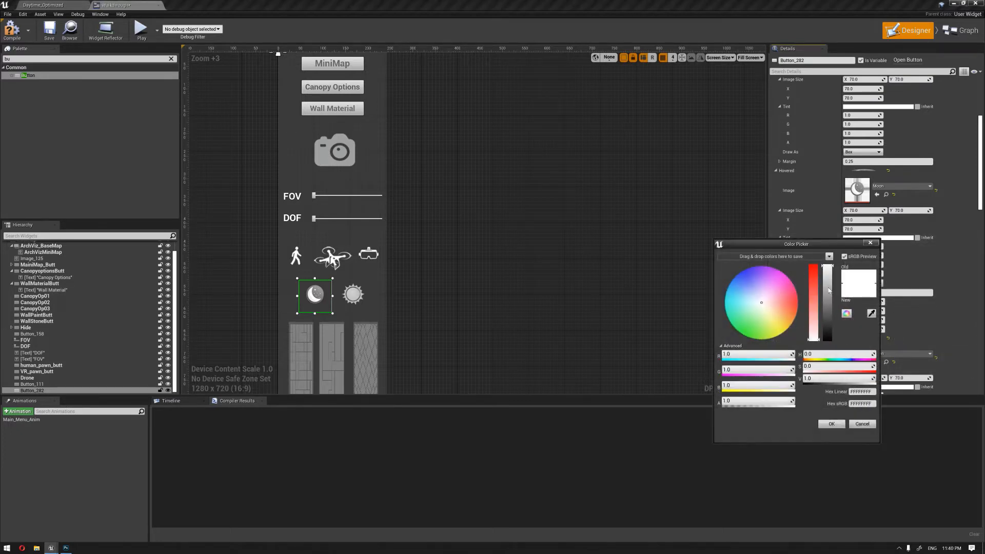
pyautogui.click(830, 424)
pyautogui.write('Night')
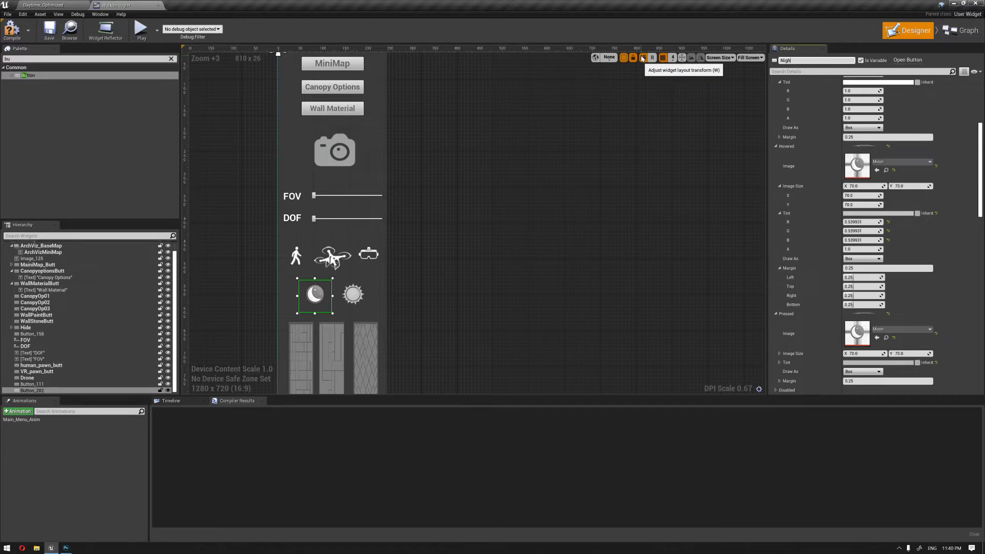
pyautogui.click(352, 294)
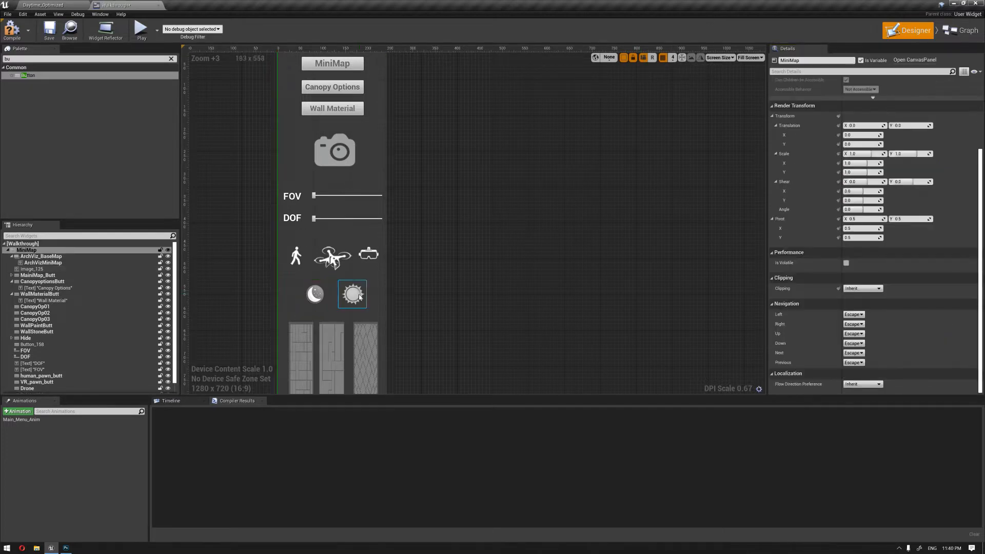
pyautogui.click(352, 294)
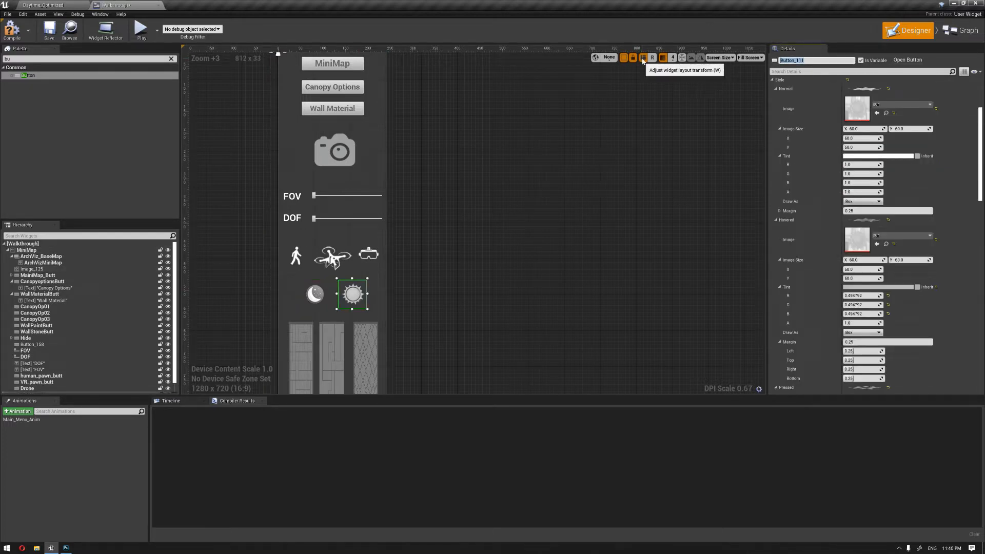
# Rename the sun button Day, then save the level as Daytime_Optimized_night and open it.
pyautogui.write('Day')
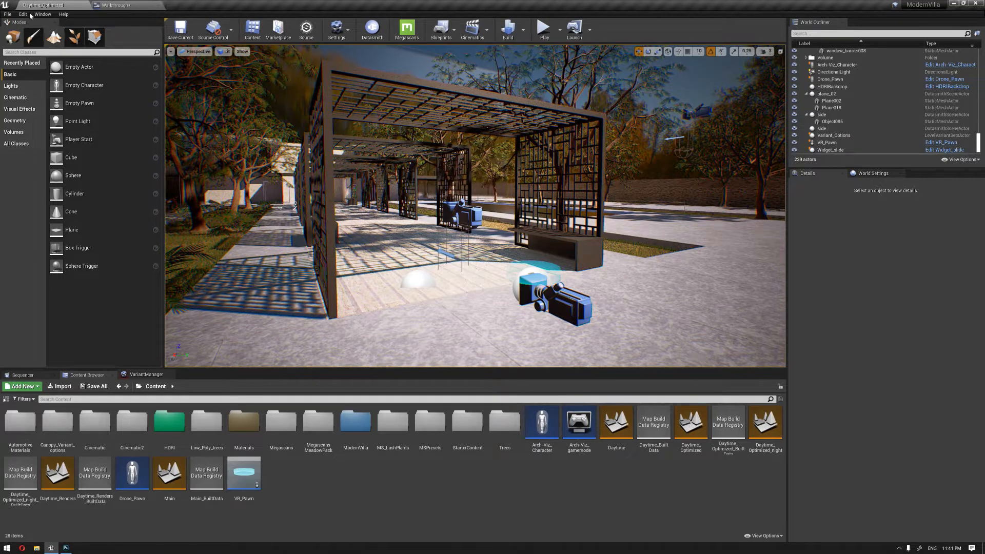
pyautogui.click(7, 13)
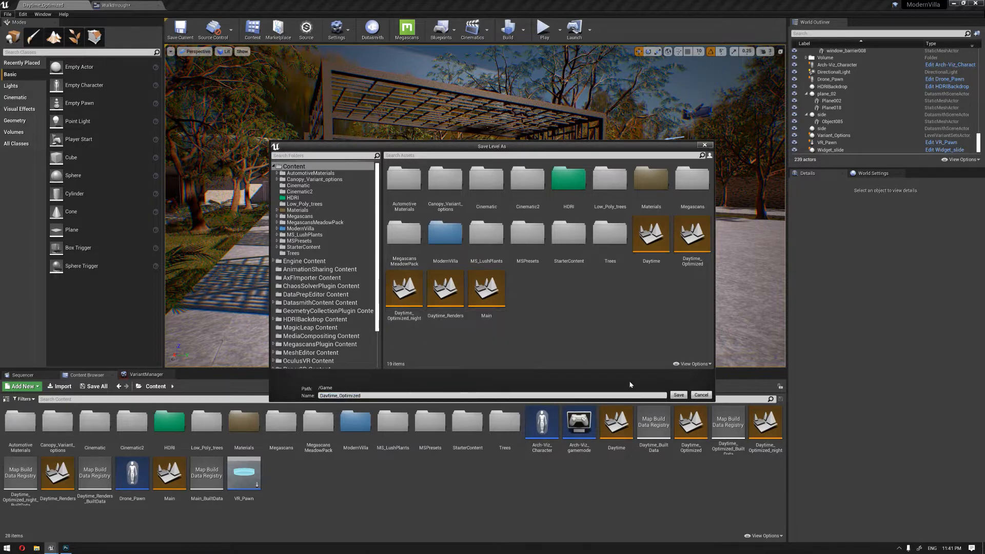
pyautogui.click(700, 394)
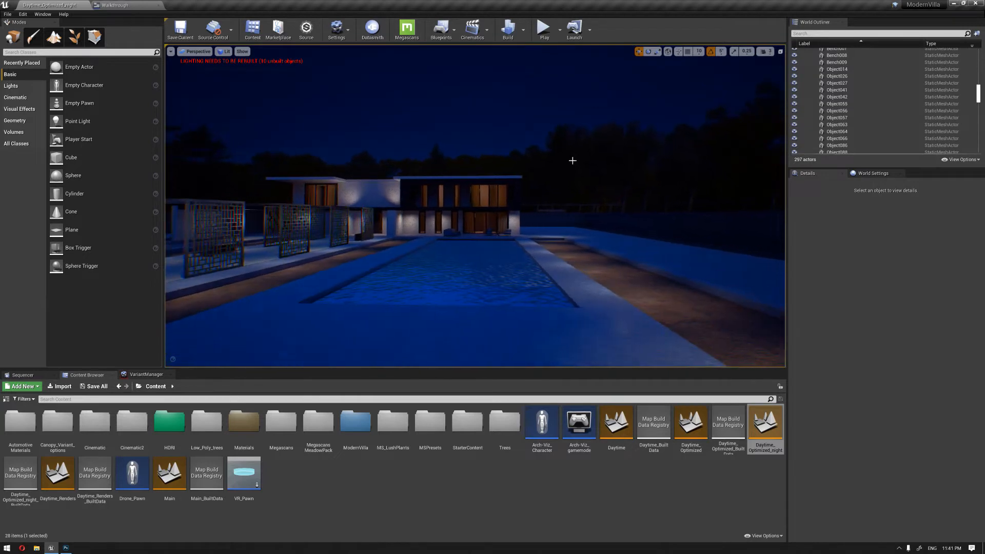
# Select the HDRI backdrop and inspect the autumn_park_8k texture in the Texture Editor.
pyautogui.click(833, 105)
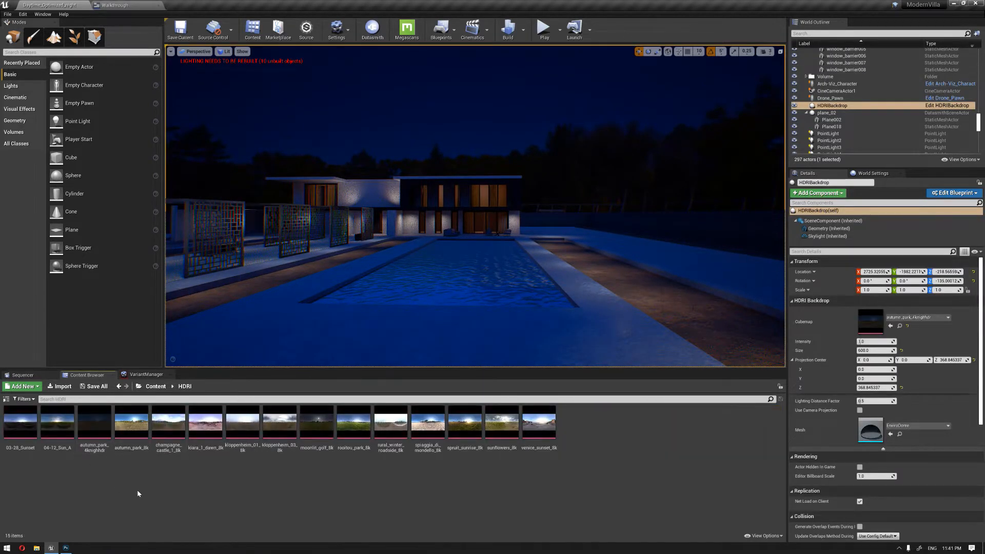
pyautogui.doubleClick(130, 420)
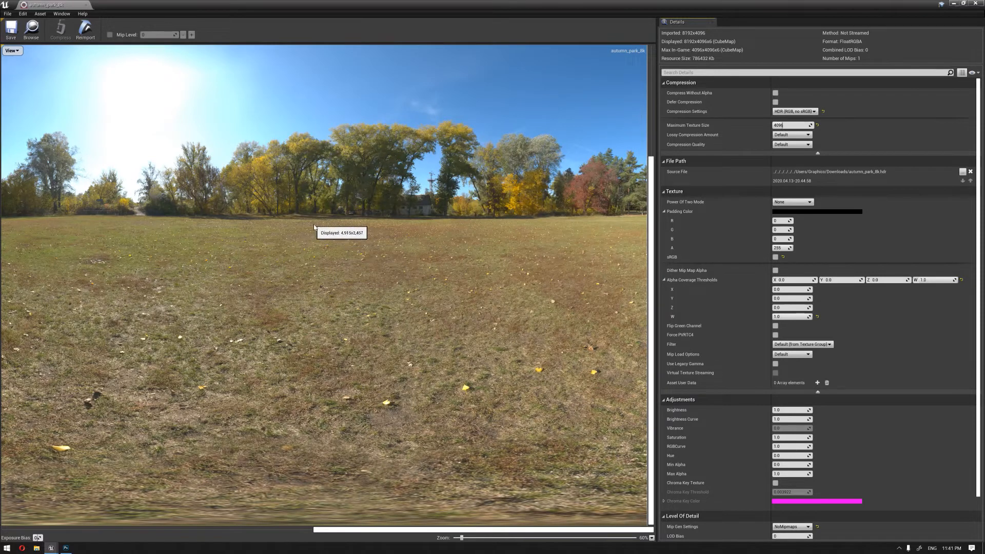
pyautogui.moveTo(286, 182)
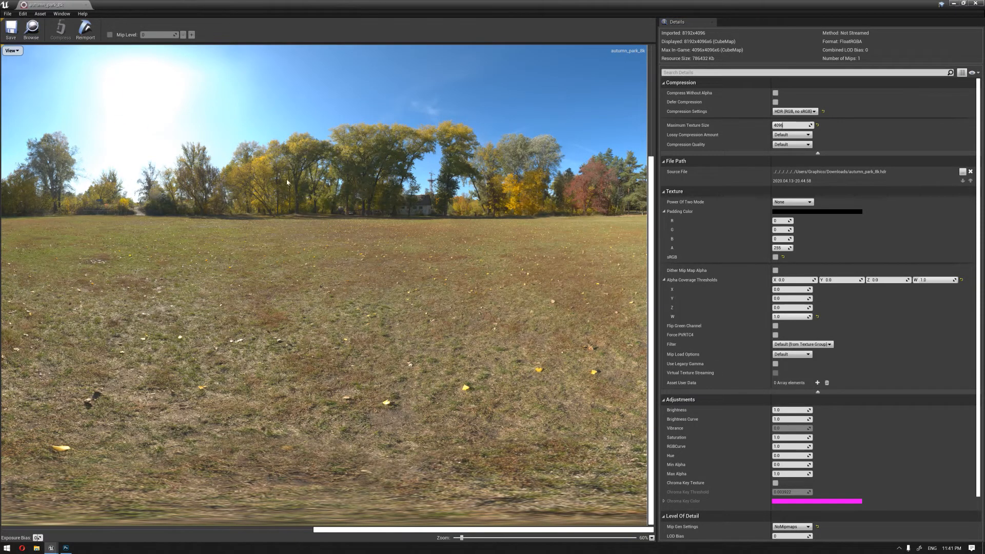
pyautogui.scroll(-3)
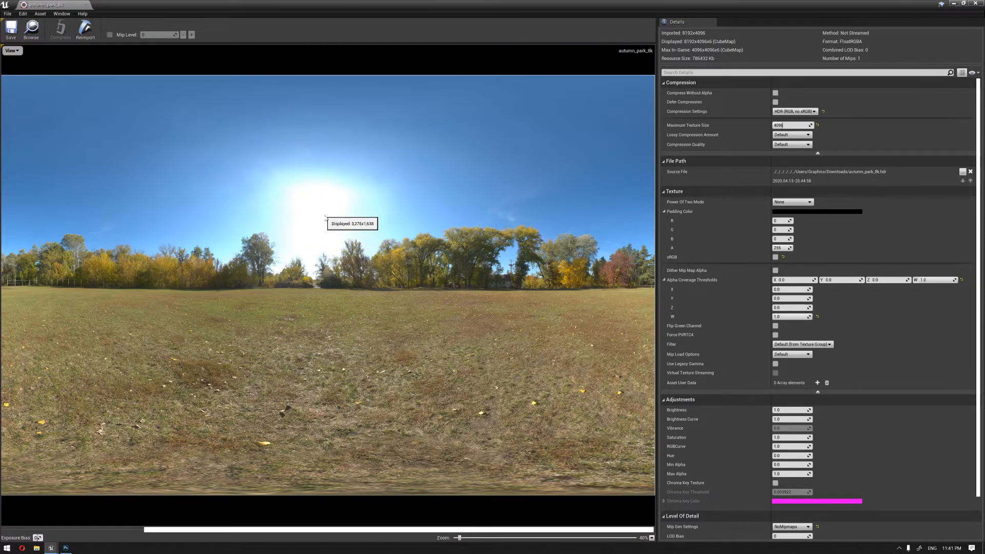
pyautogui.moveTo(217, 132)
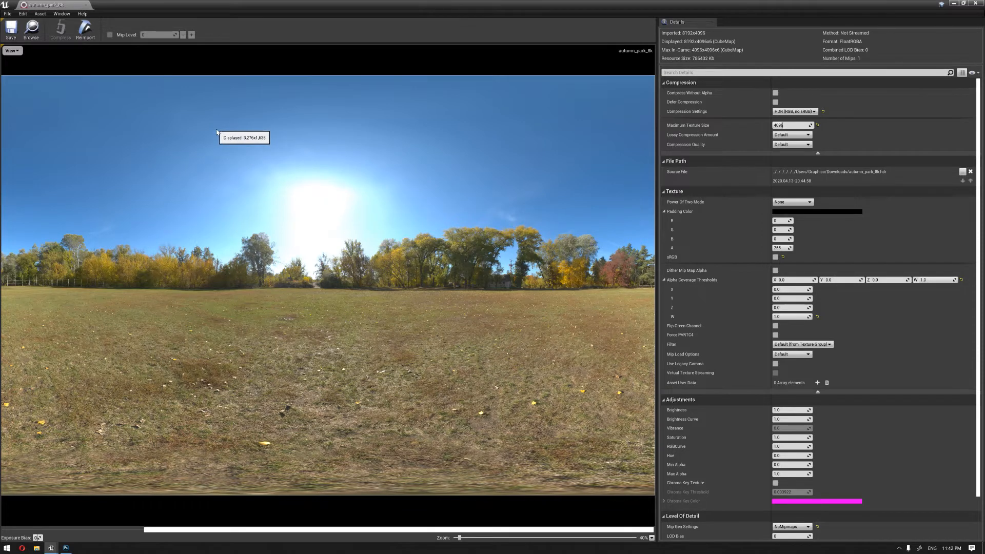
pyautogui.moveTo(331, 247)
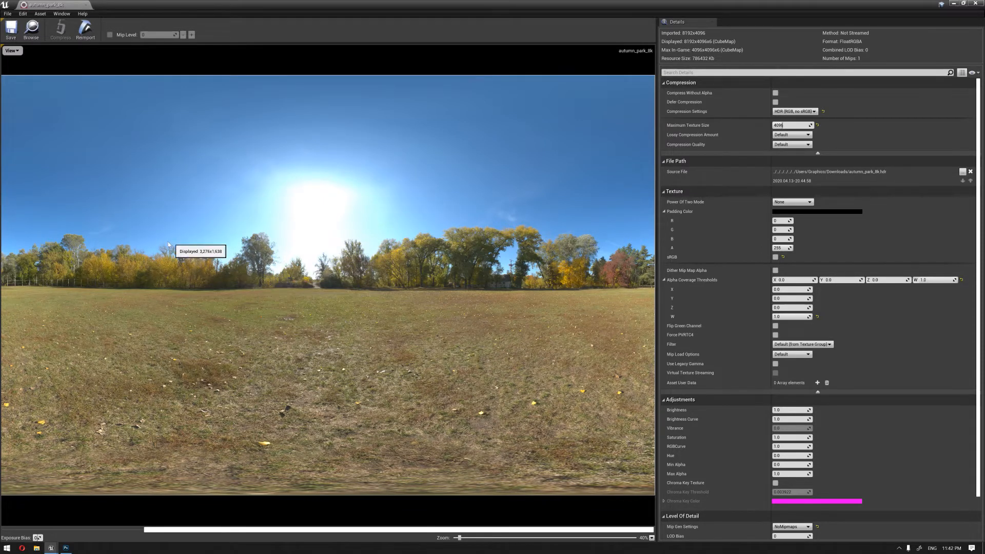
pyautogui.moveTo(846, 3)
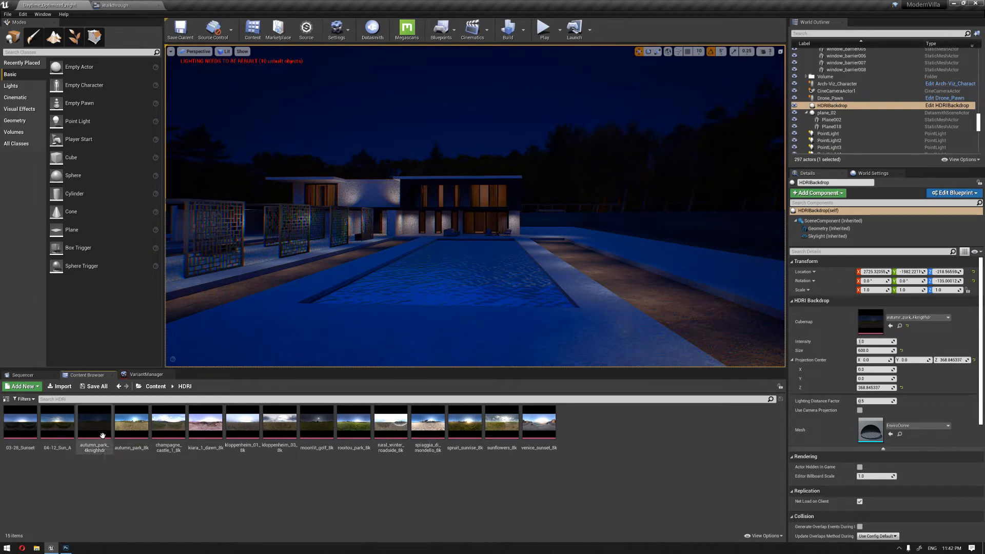
pyautogui.doubleClick(94, 419)
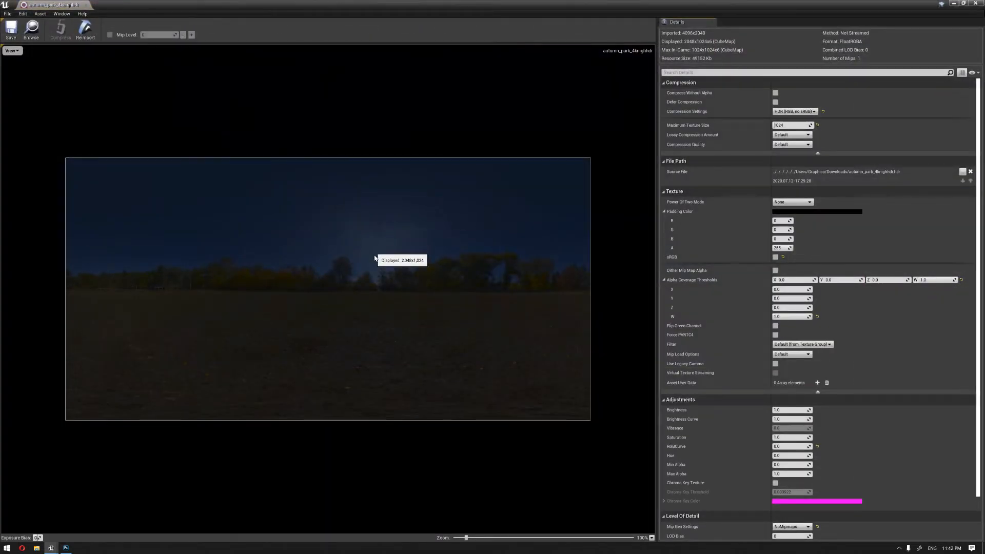
pyautogui.moveTo(361, 287)
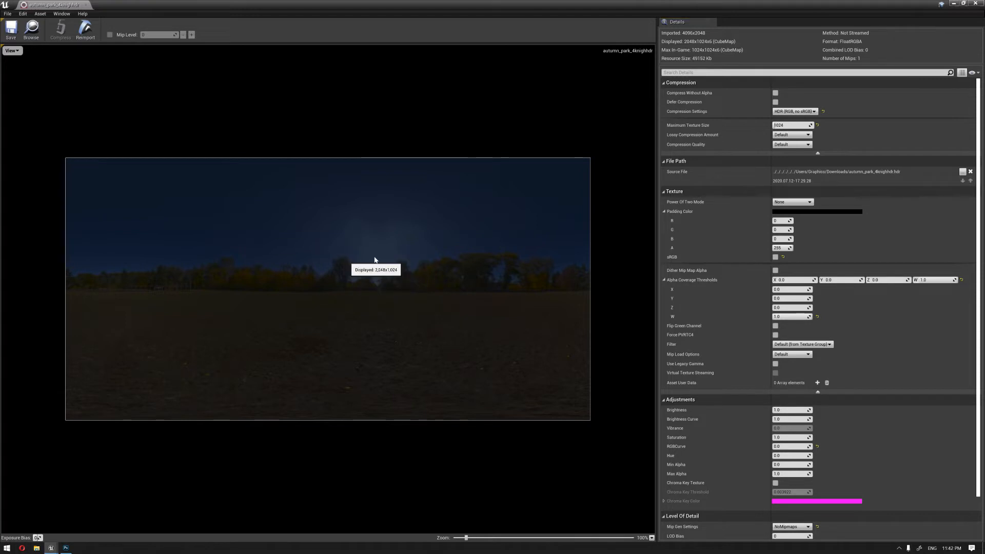
pyautogui.moveTo(386, 245)
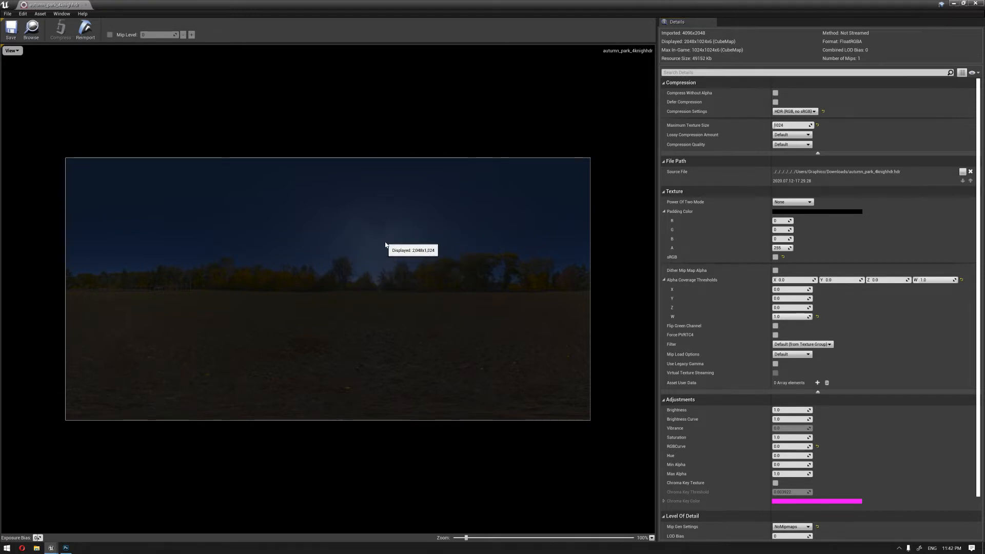
pyautogui.moveTo(371, 245)
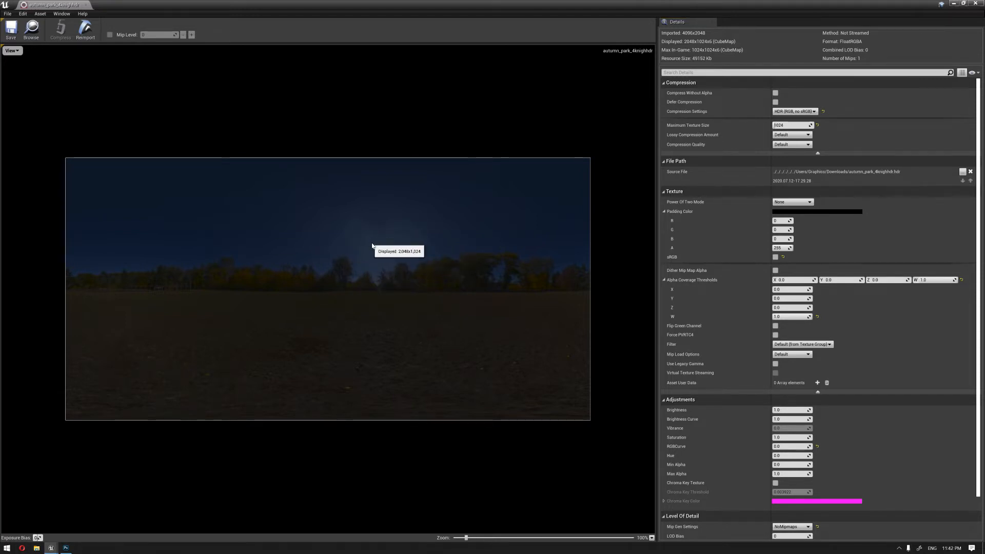
pyautogui.moveTo(359, 265)
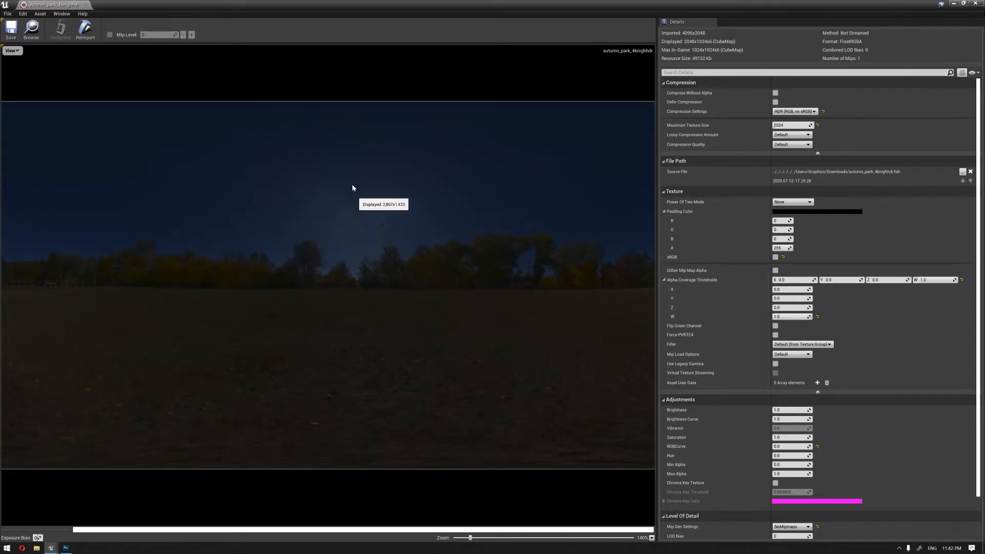
pyautogui.moveTo(317, 244)
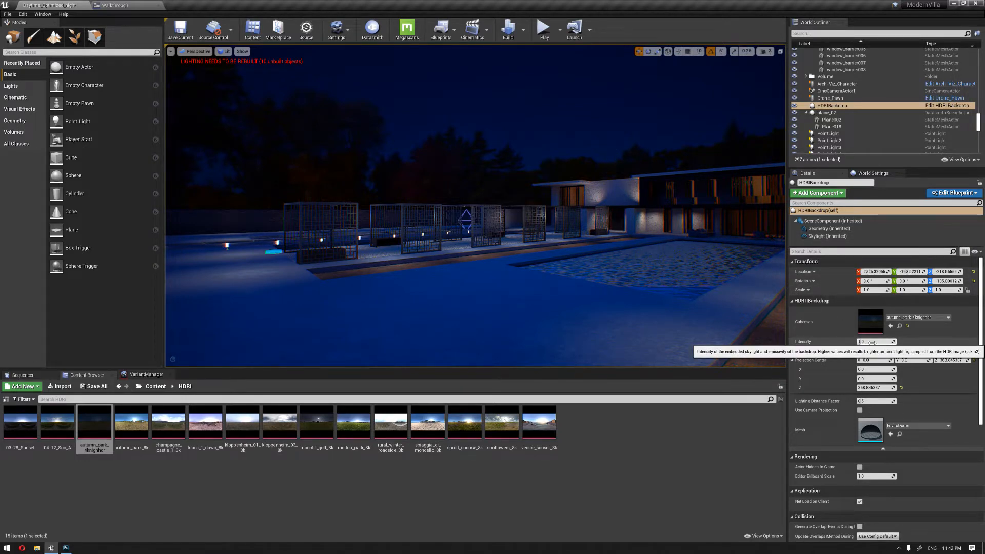
# Inspect the backdrop skylight and a cage, then set a point light's Attenuation Radius to 500.0.
pyautogui.click(827, 236)
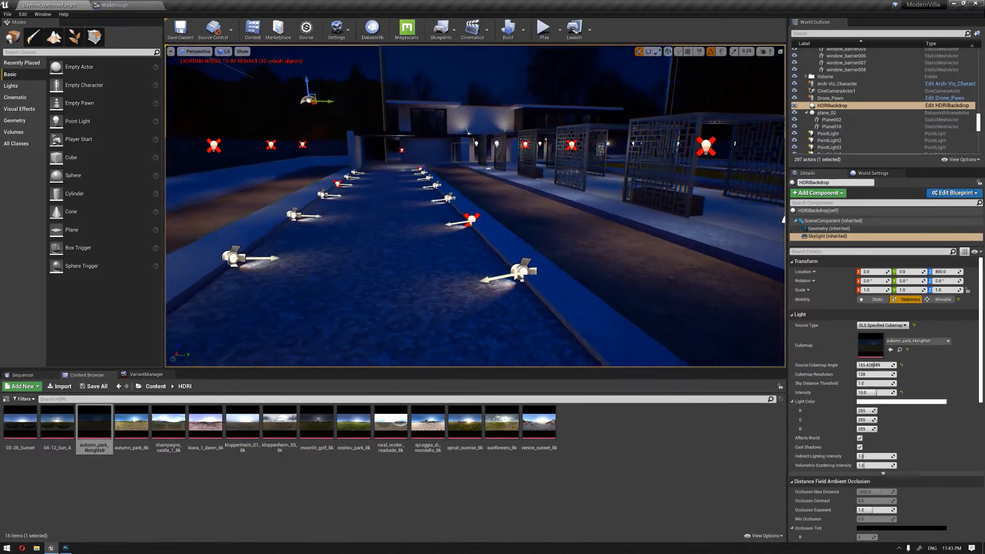
pyautogui.click(10, 87)
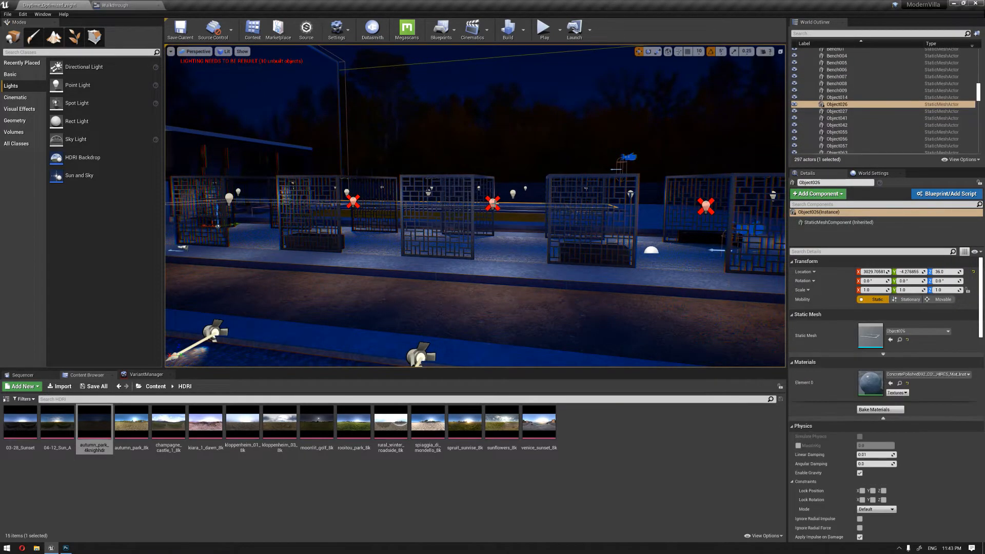
pyautogui.click(830, 105)
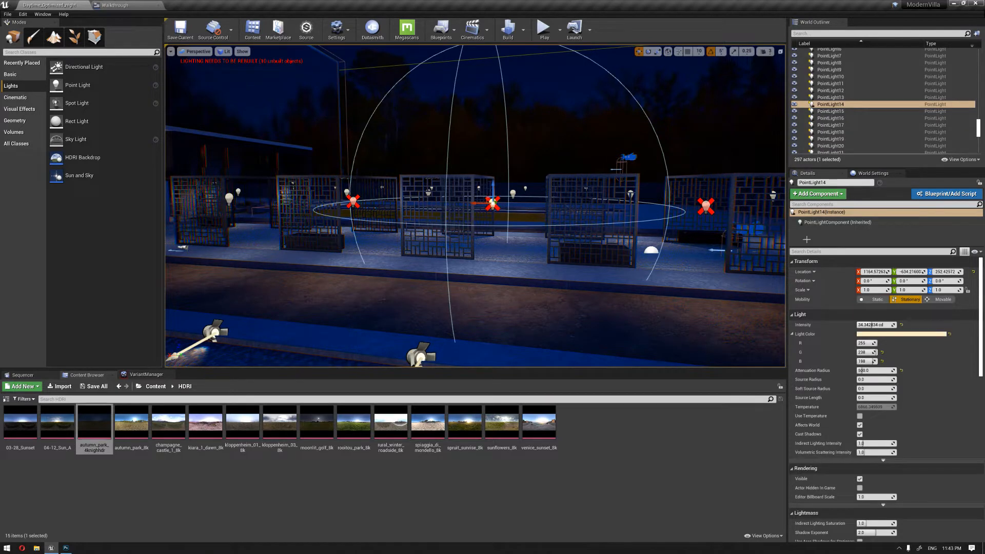
pyautogui.moveTo(906, 298)
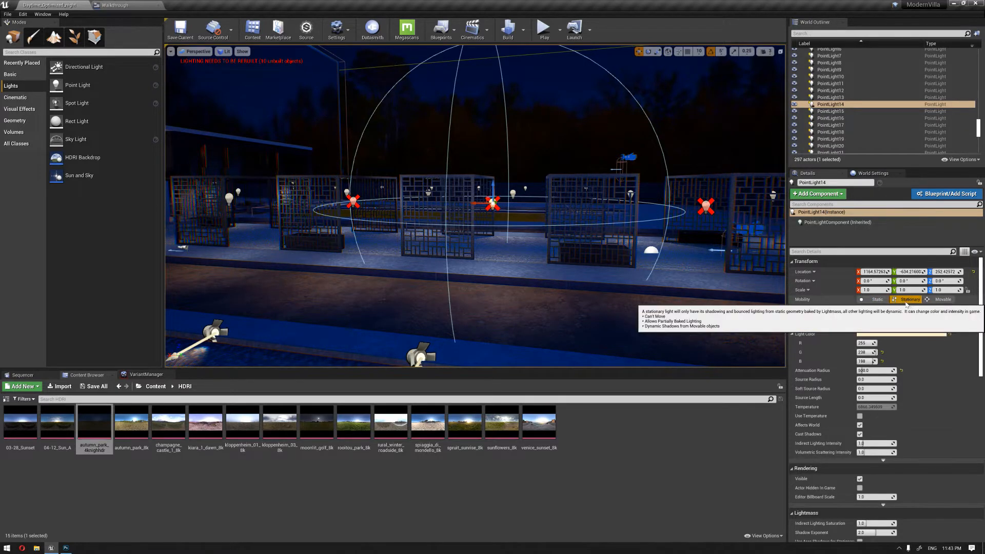
pyautogui.click(875, 299)
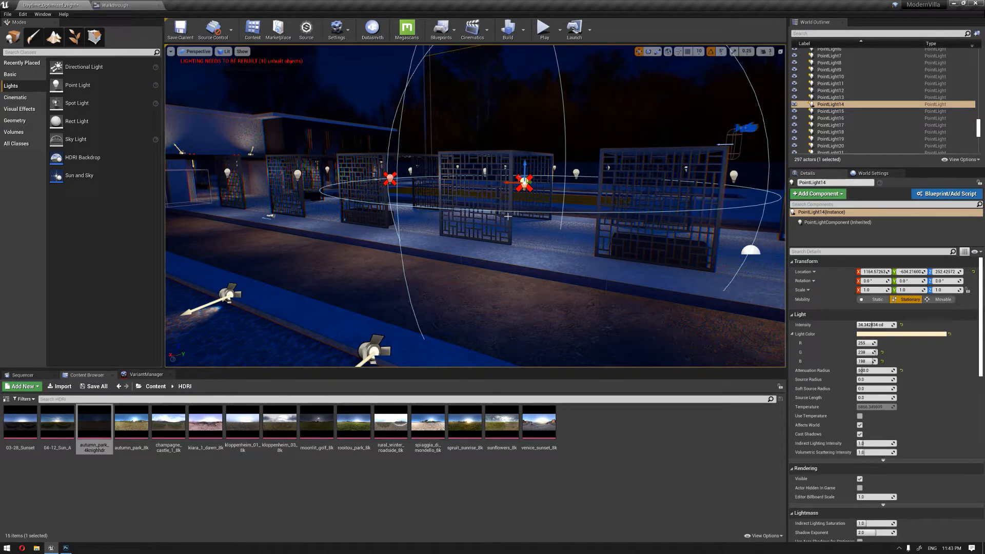
pyautogui.moveTo(589, 250)
pyautogui.write('200')
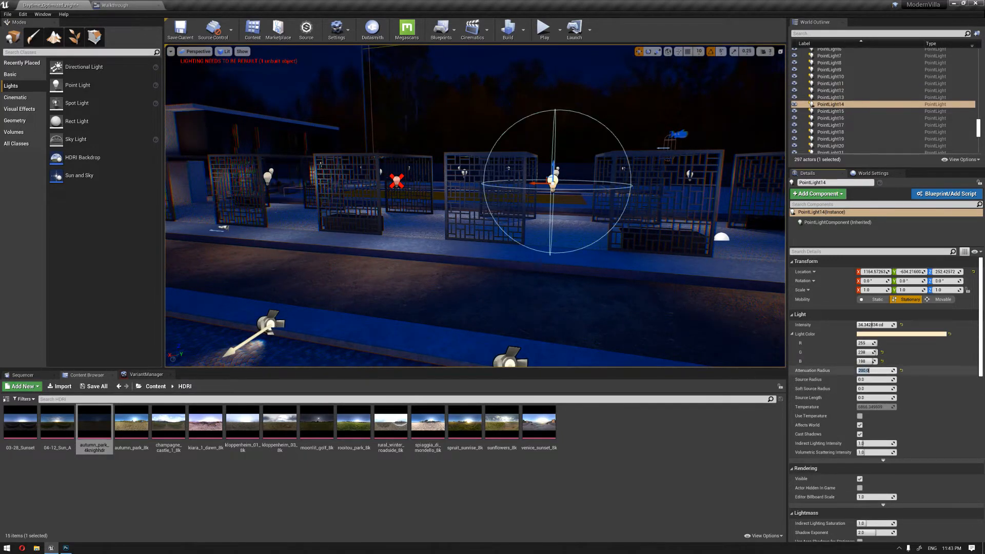
pyautogui.write('500.0')
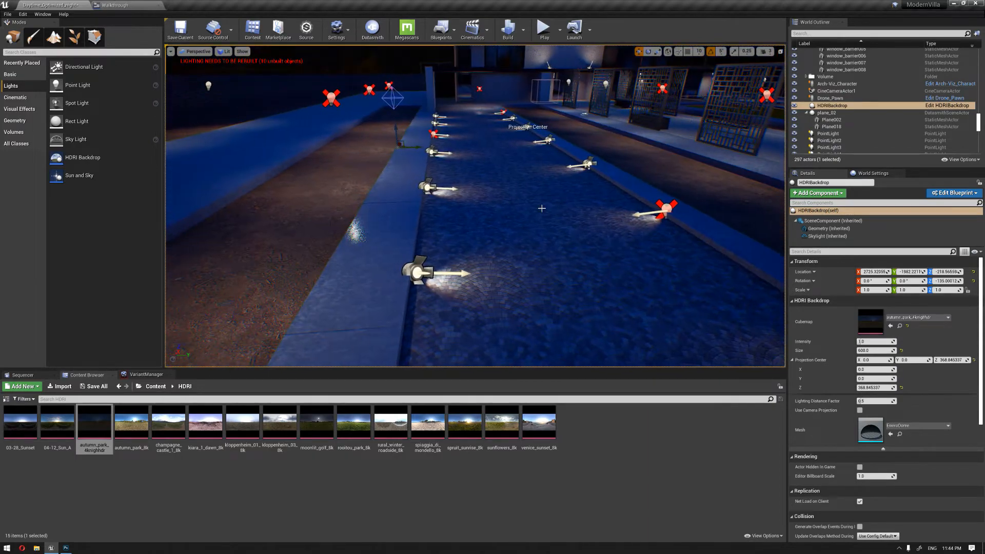
# Leave fullscreen and load the Daytime_Optimized level without saving the night level.
pyautogui.press('F11')
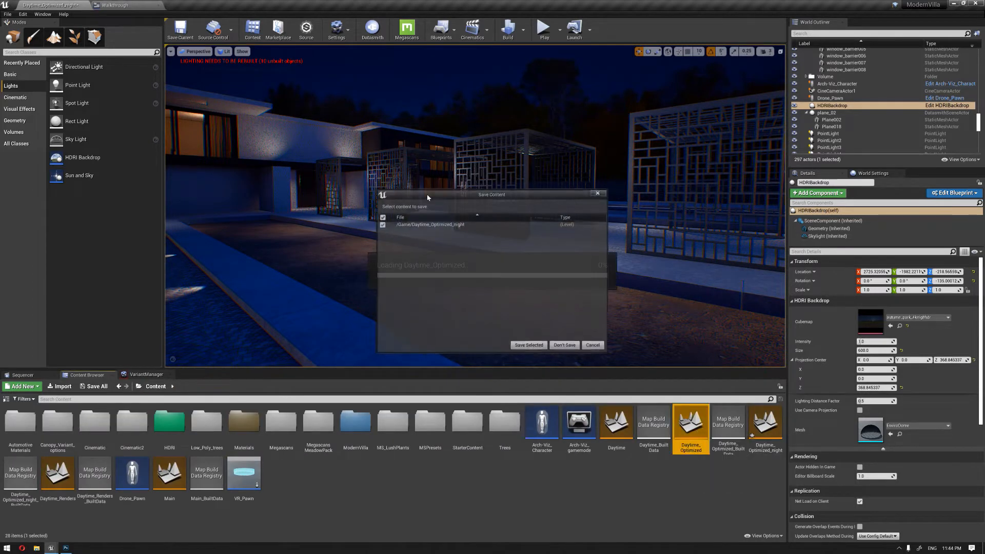
pyautogui.click(527, 344)
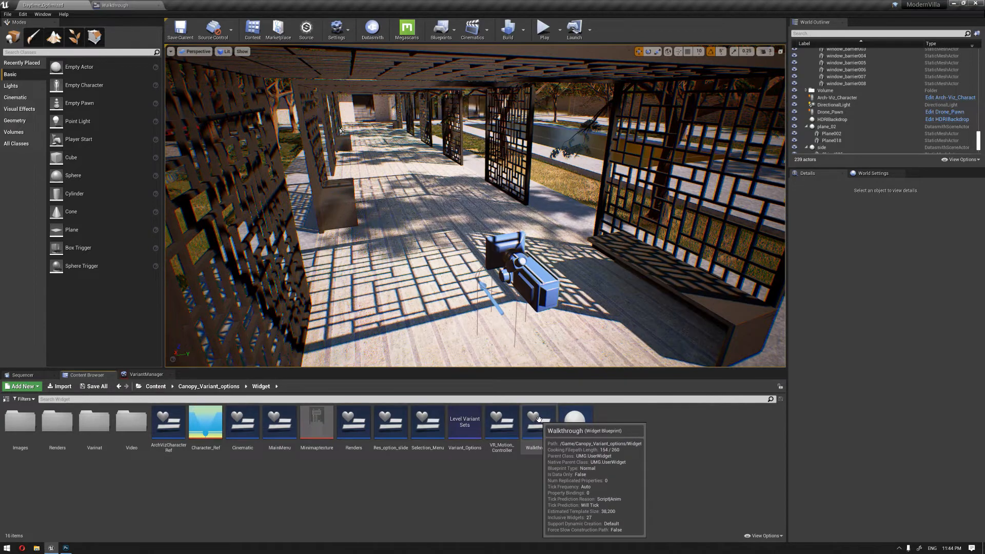
# Open the Walkthrough widget, make the moon button a variable and switch to its event graph.
pyautogui.doubleClick(533, 420)
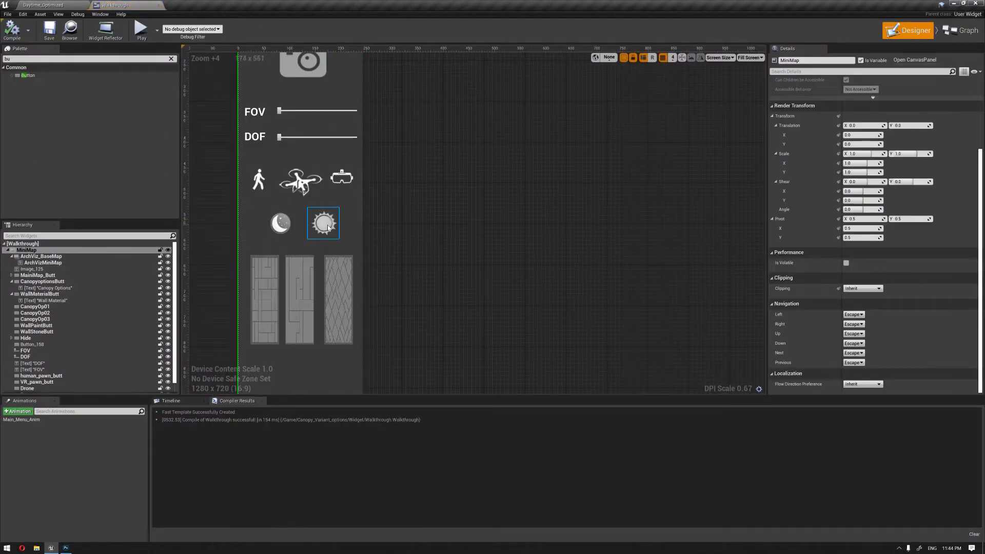
pyautogui.click(413, 233)
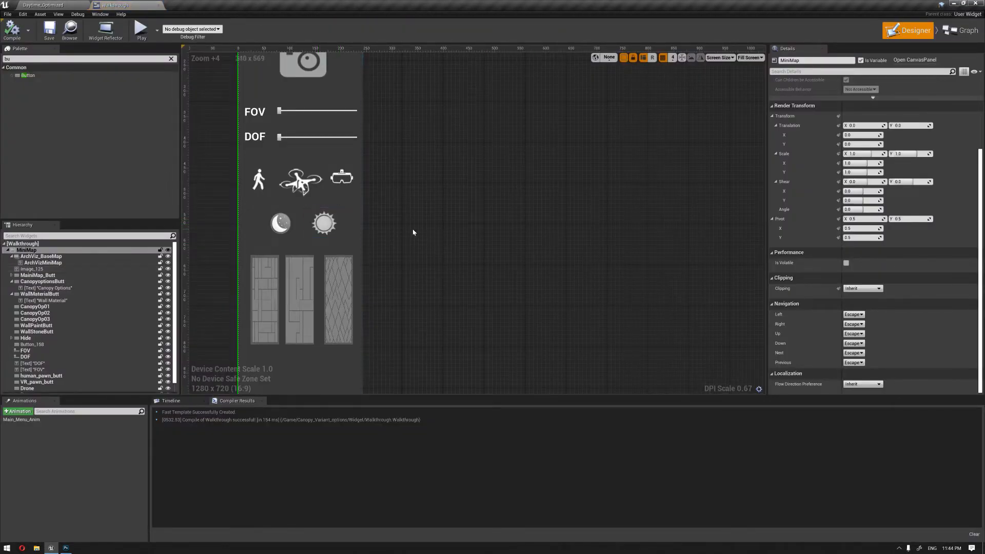
pyautogui.click(279, 225)
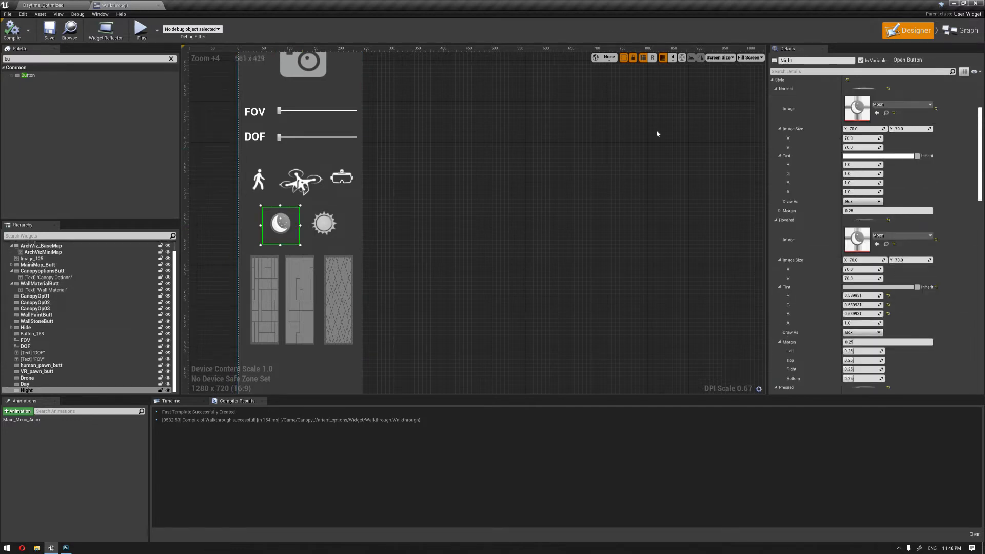
pyautogui.click(959, 38)
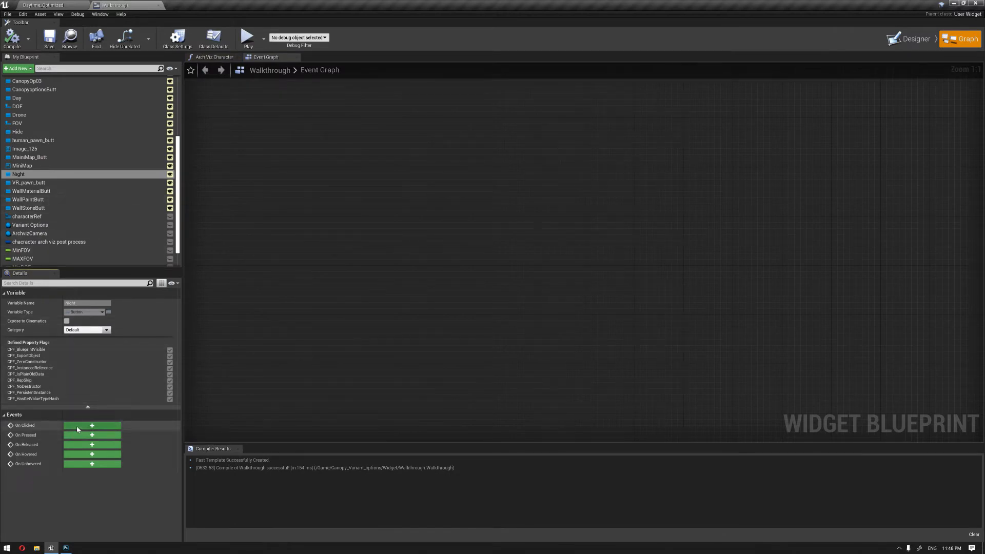
# Wire the Night button's On Clicked to an Open Level node naming Daytime_Optimized_night.
pyautogui.click(91, 425)
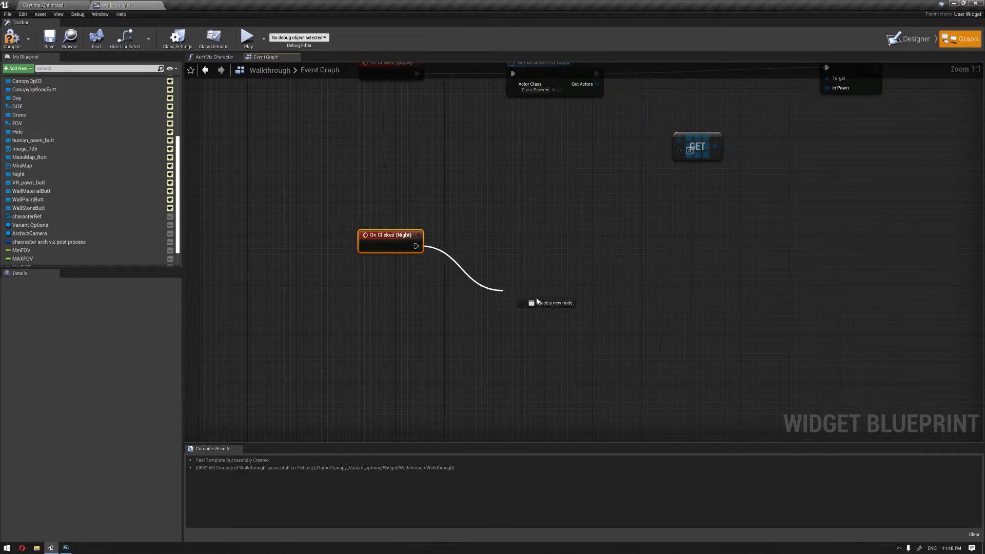
pyautogui.click(553, 301)
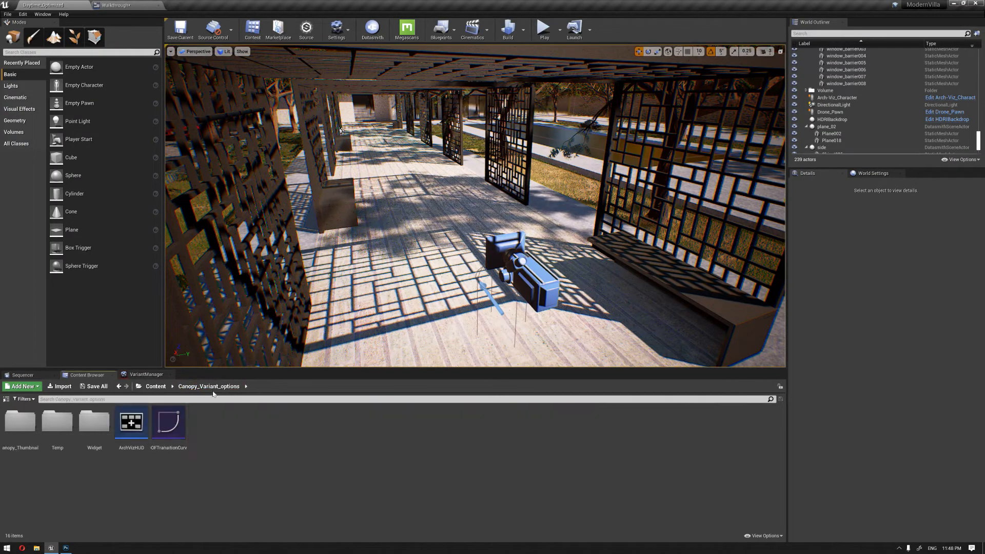
pyautogui.click(155, 386)
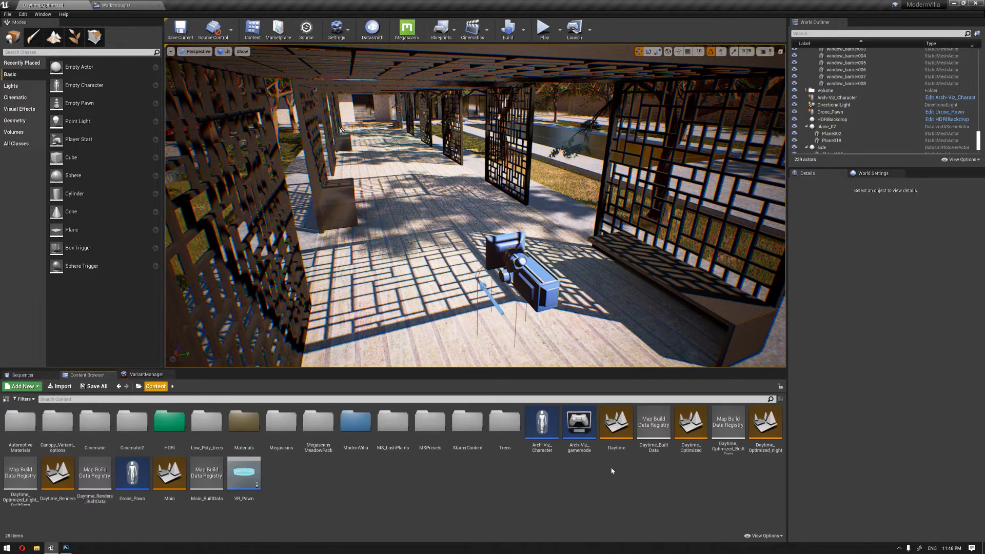
pyautogui.click(764, 424)
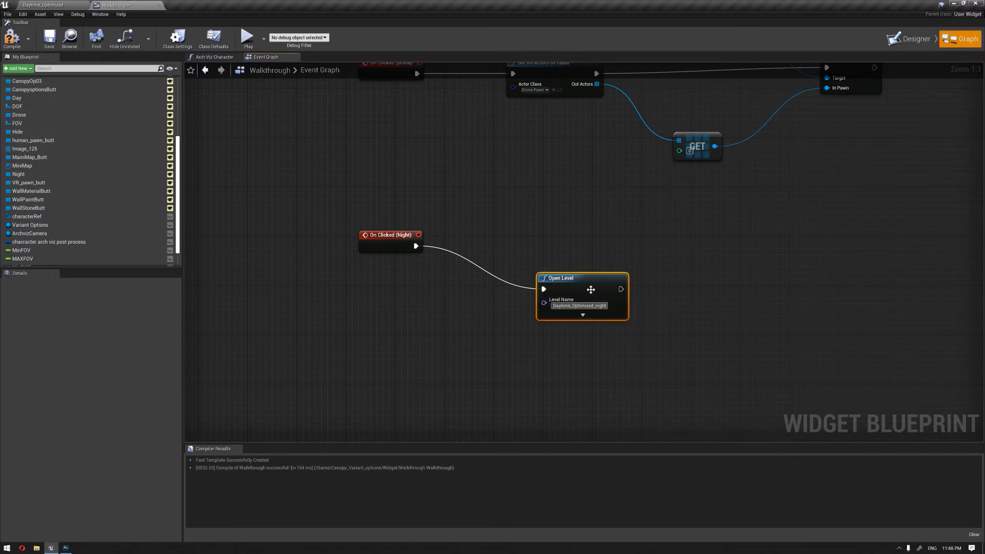
pyautogui.moveTo(581, 290); pyautogui.dragTo(580, 255)
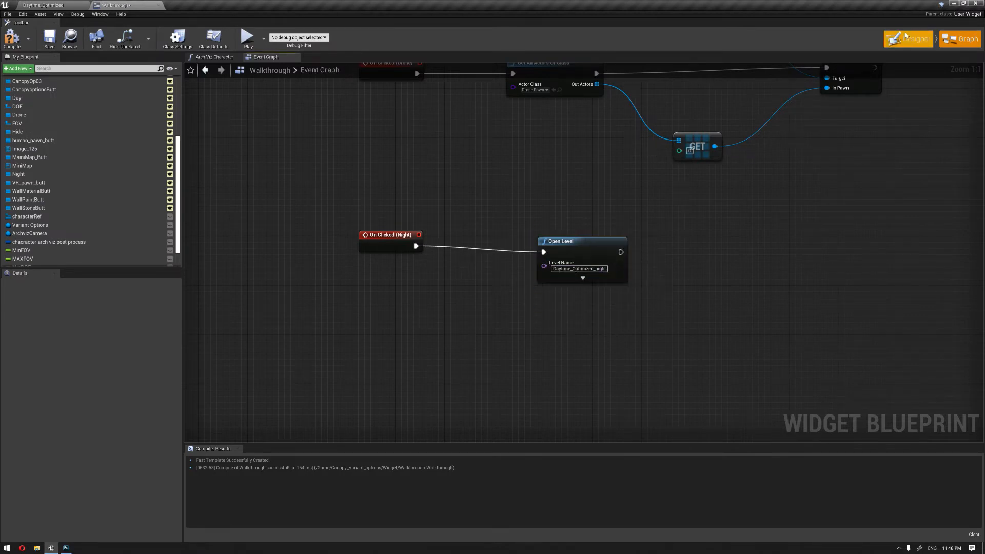
# Return to the Designer view and select the sun button.
pyautogui.click(915, 38)
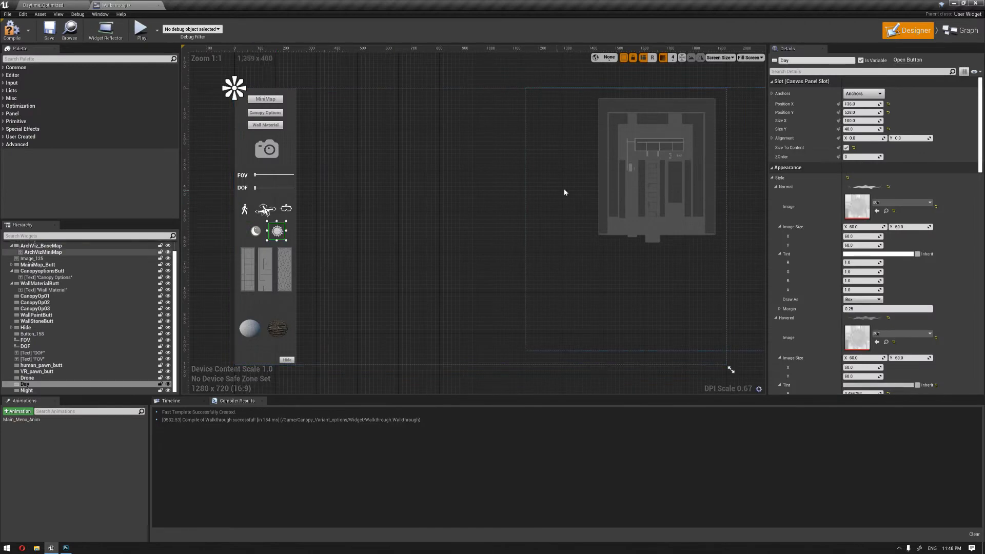
pyautogui.click(961, 39)
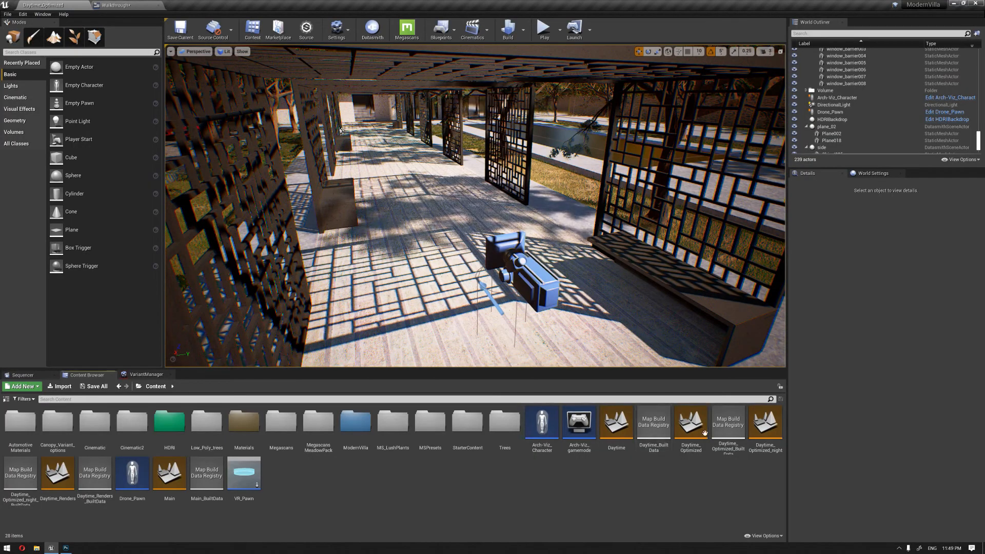
# Play-test the daytime level and choose Walkthrough from the main menu to reach the night level.
pyautogui.click(689, 422)
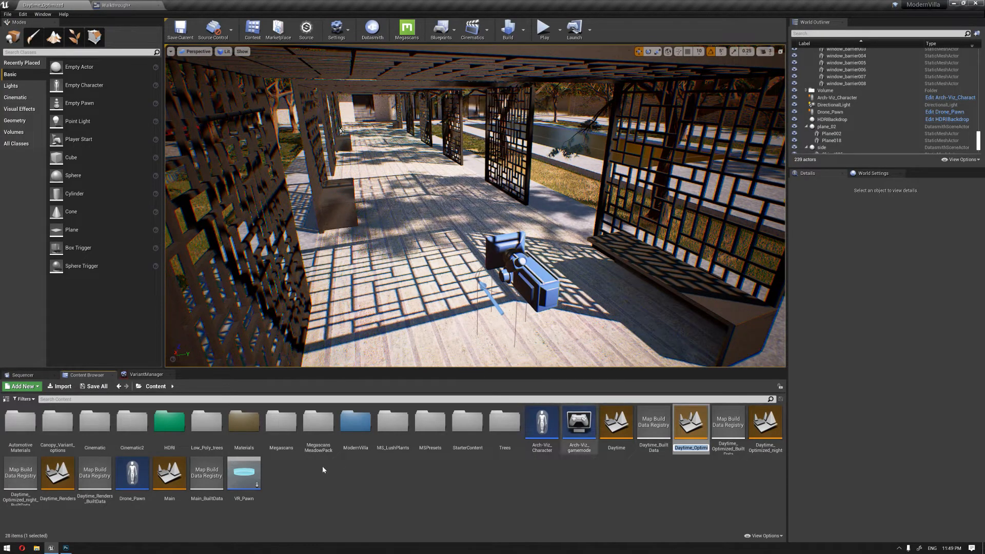
pyautogui.click(113, 5)
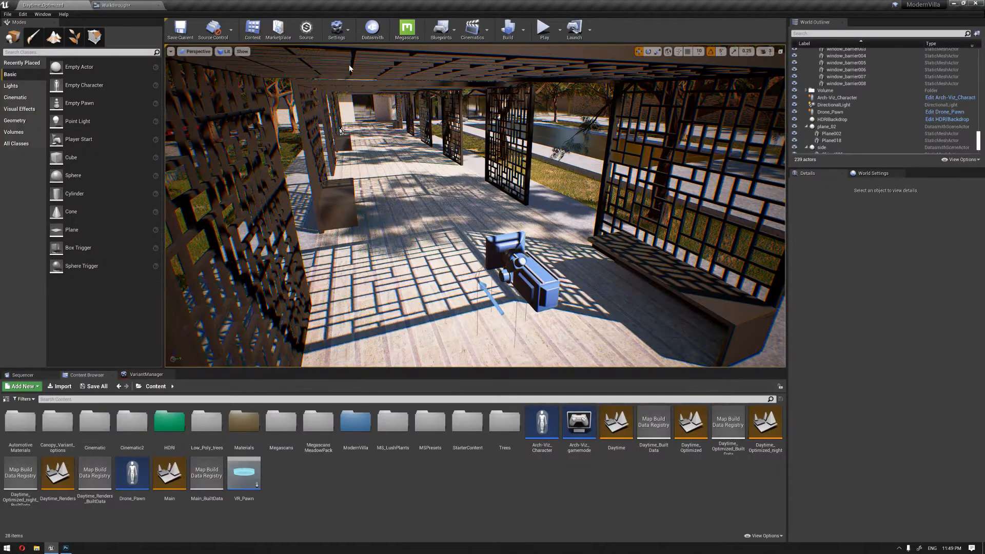
pyautogui.click(543, 28)
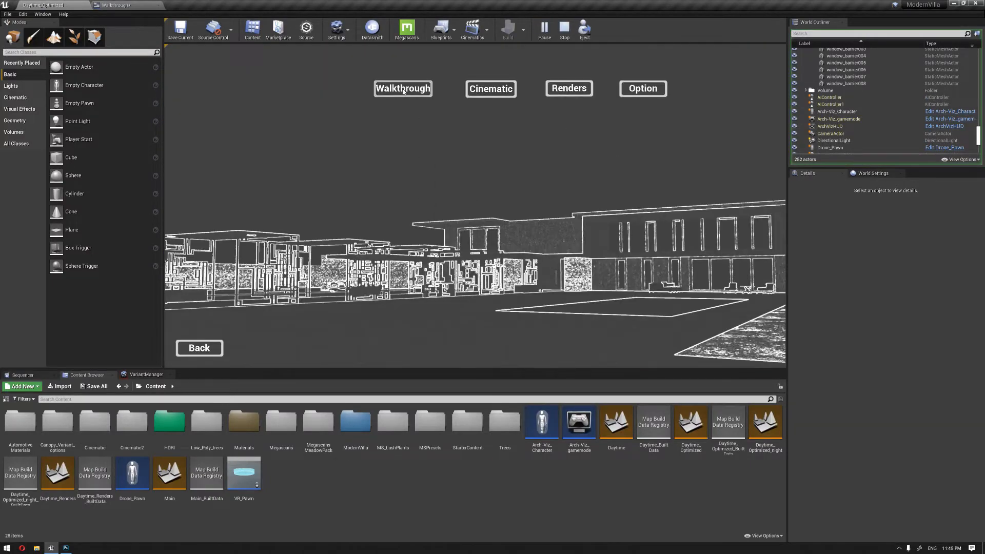
pyautogui.click(402, 88)
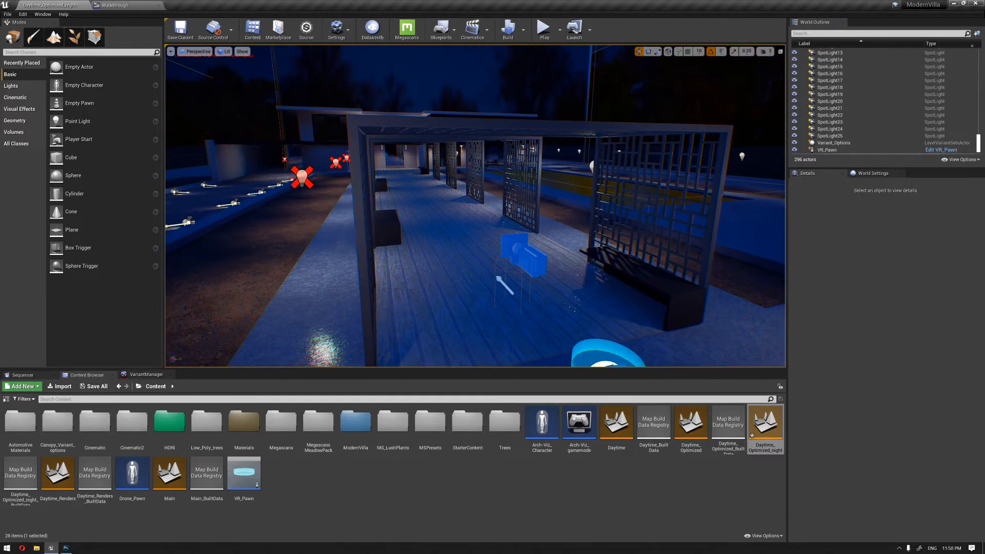
# Open the night Level Blueprint and add an N key event with a wire from its Pressed output.
pyautogui.click(441, 29)
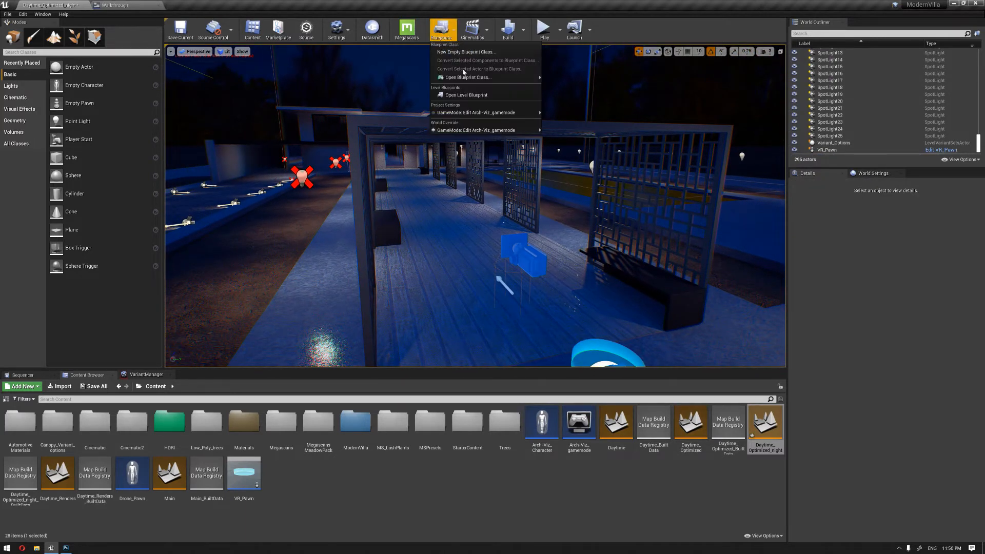
pyautogui.click(465, 94)
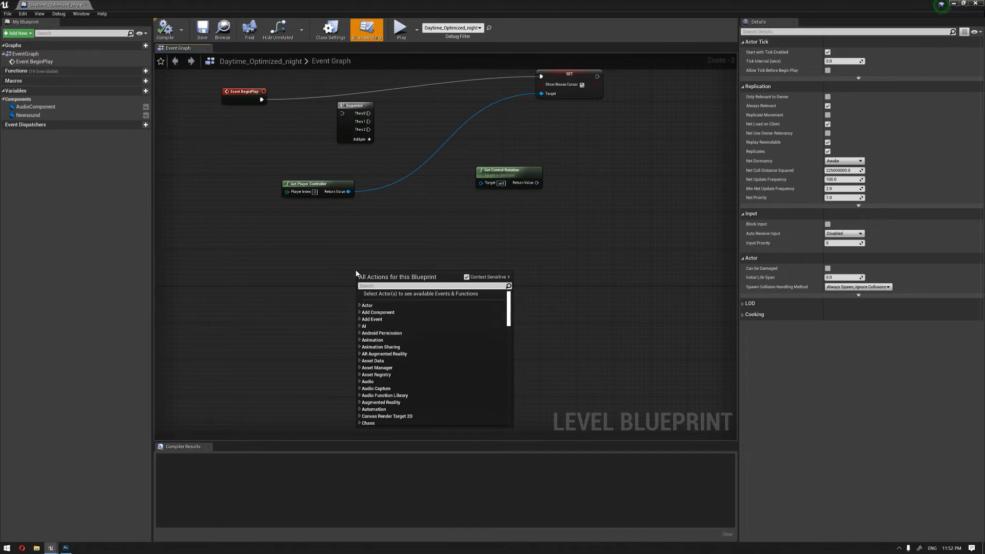
pyautogui.write('N')
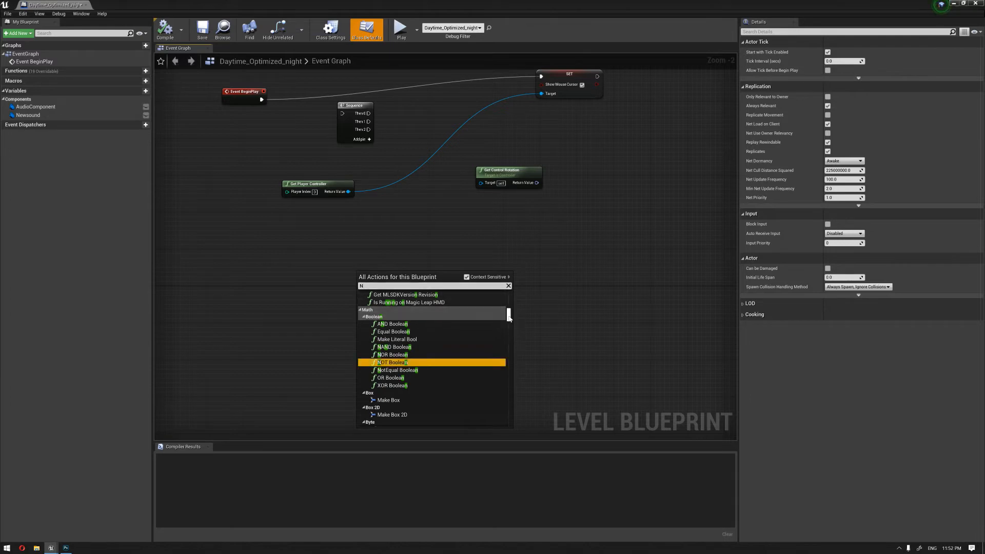
pyautogui.scroll(-3)
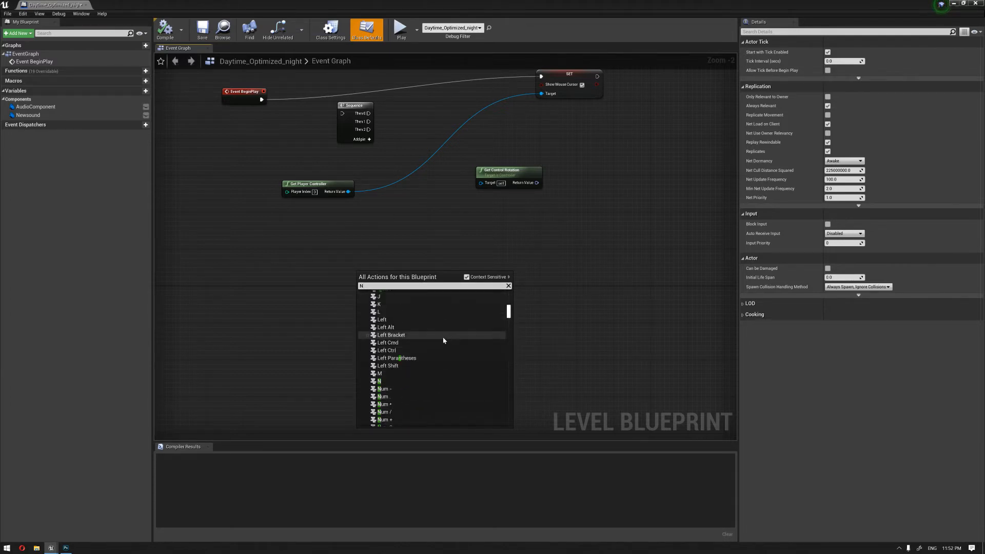
pyautogui.click(378, 382)
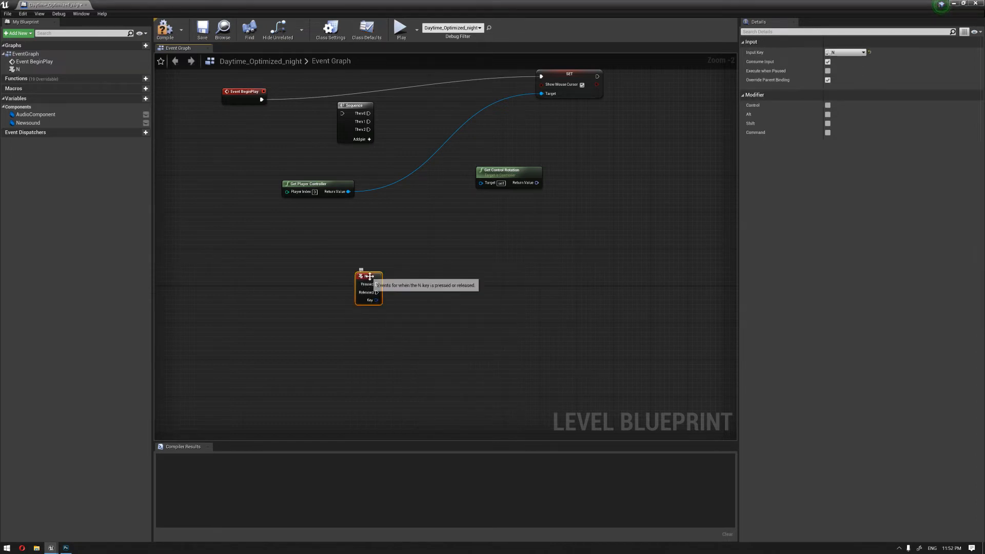
pyautogui.moveTo(368, 286); pyautogui.dragTo(289, 315)
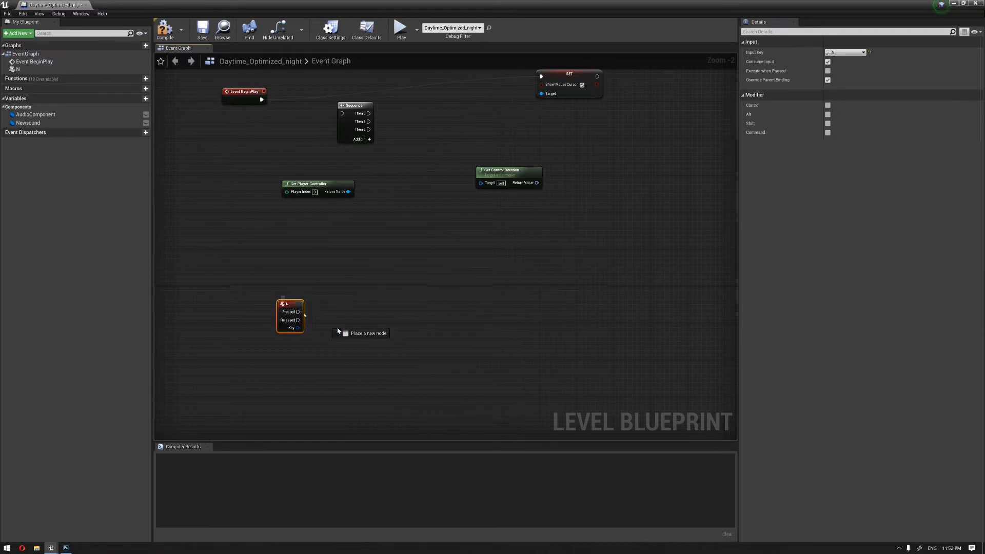
pyautogui.moveTo(301, 312); pyautogui.dragTo(396, 324)
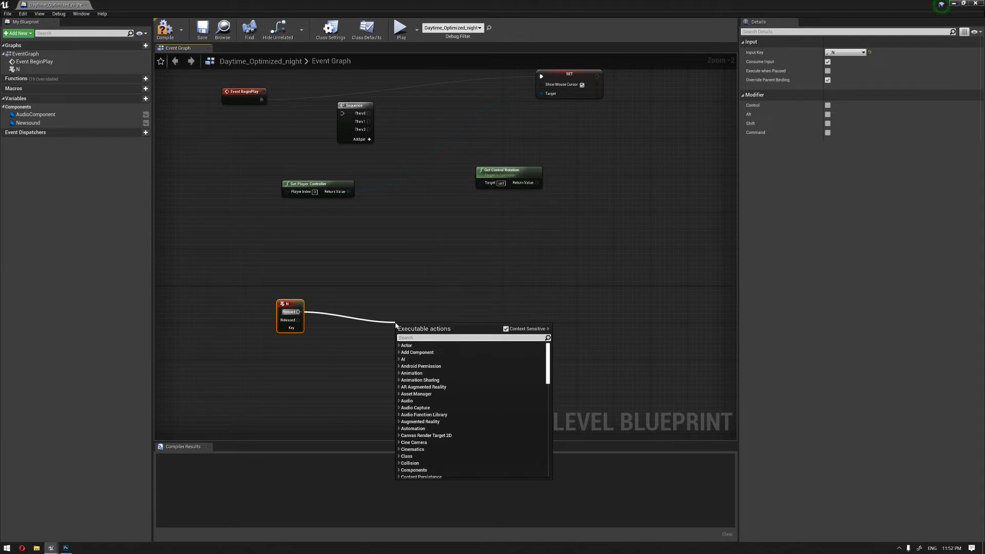
# Chain Create Widget (Walkthrough), Add to Viewport and Get Player Controller as owning player.
pyautogui.write('creat')
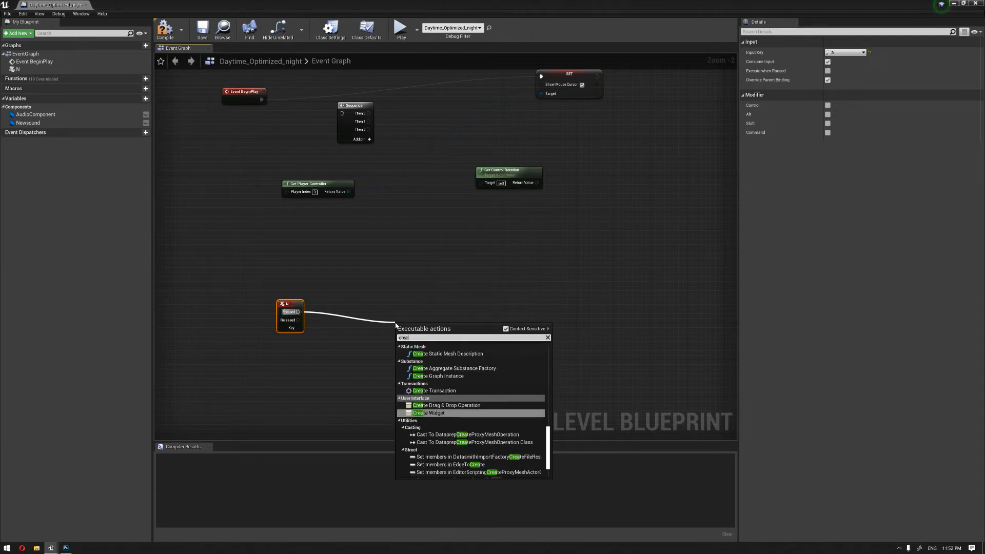
pyautogui.write('create wa')
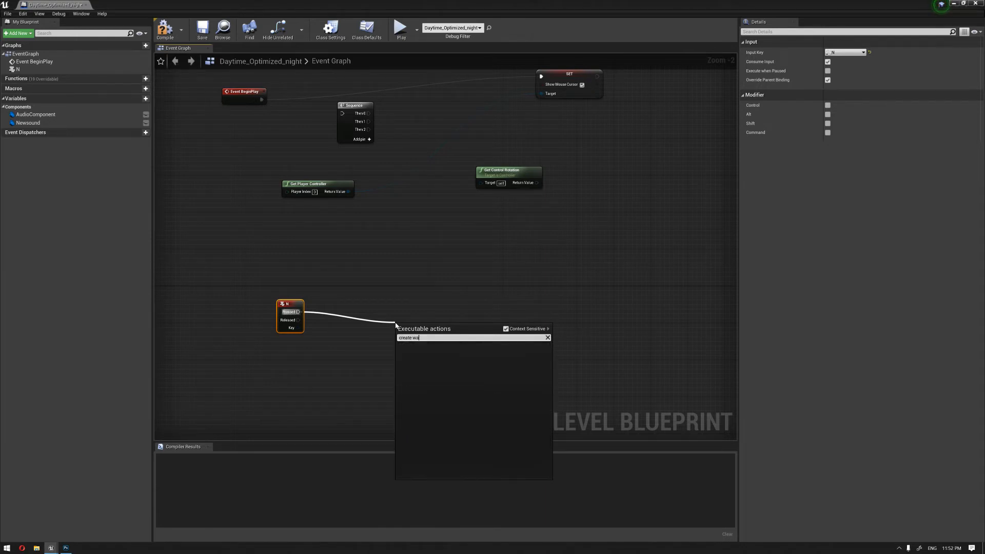
pyautogui.write('create')
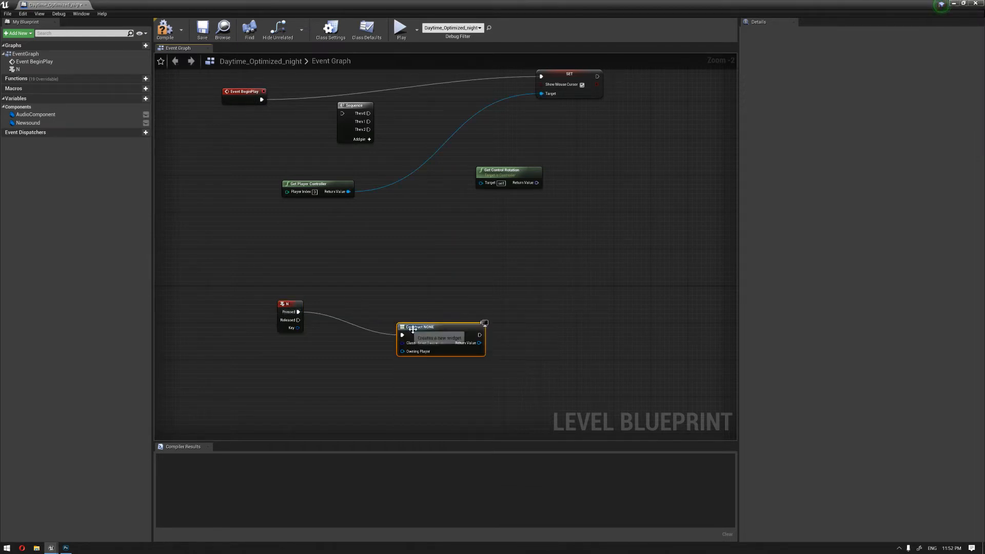
pyautogui.click(432, 338)
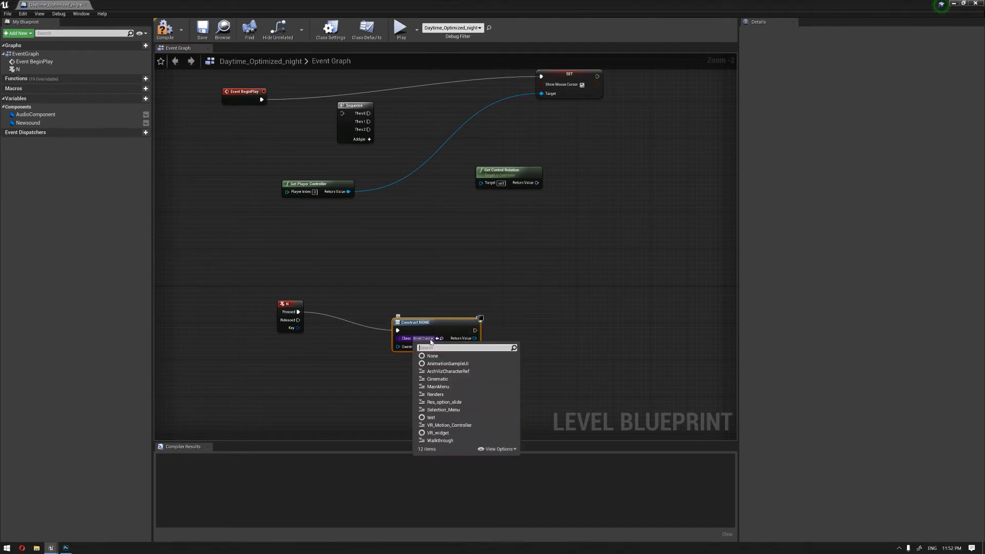
pyautogui.click(440, 440)
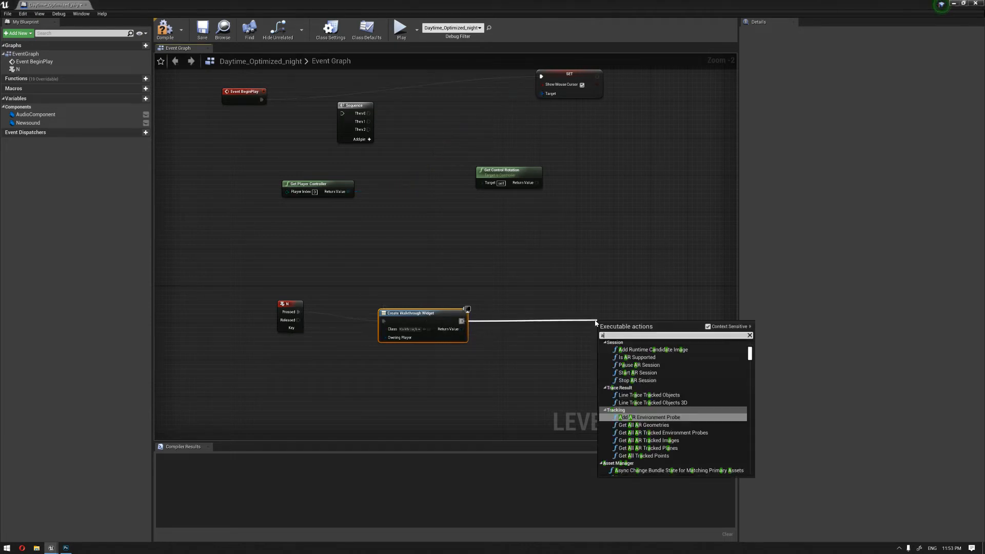
pyautogui.write('dd to')
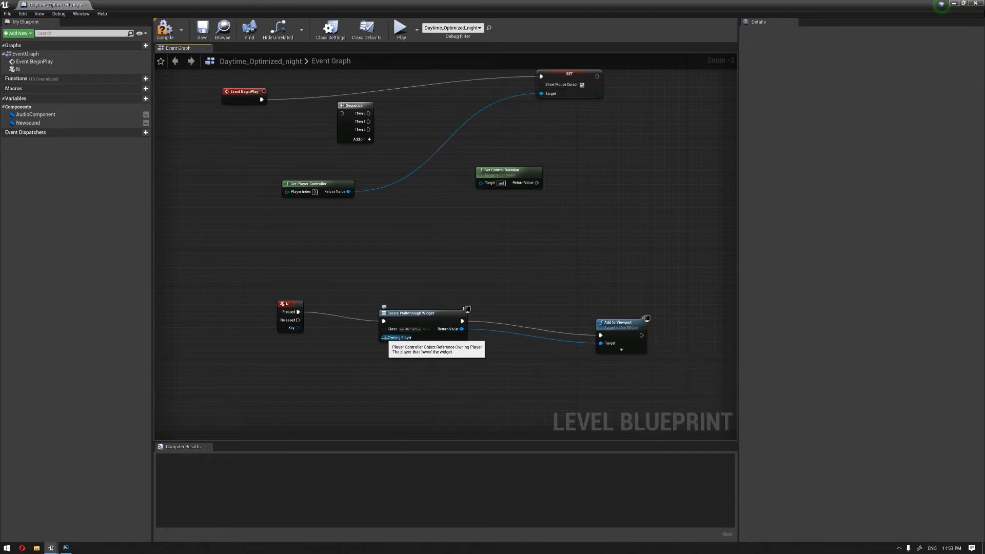
pyautogui.write('get player')
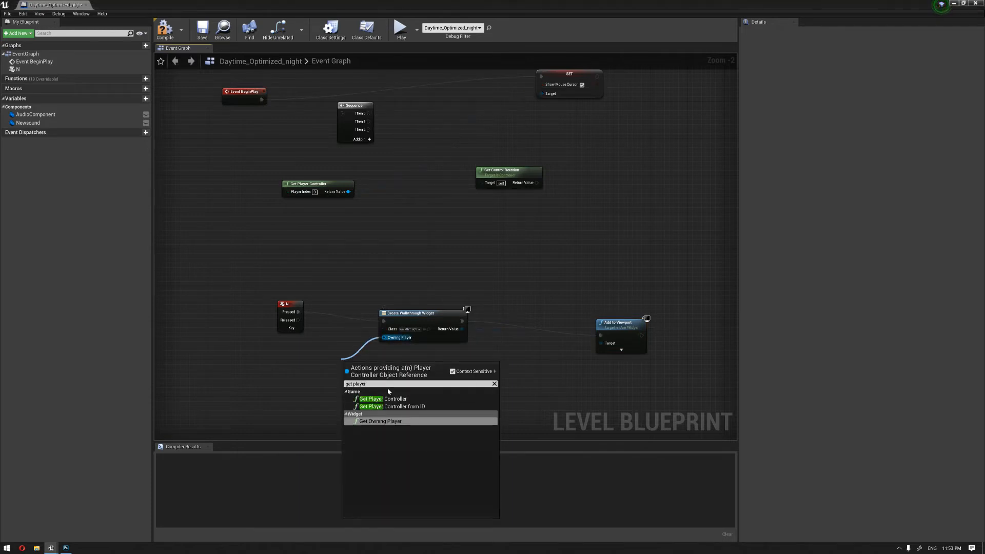
pyautogui.click(370, 399)
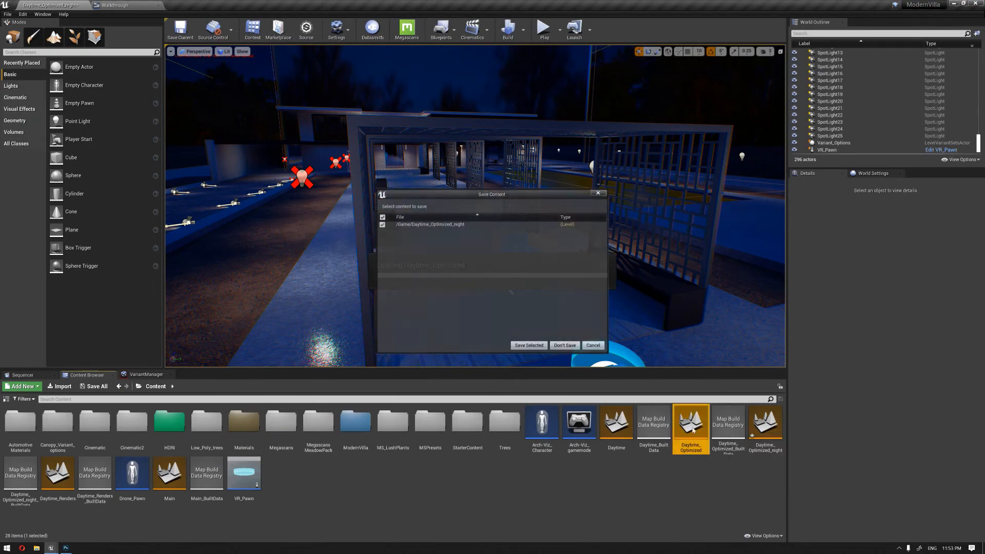
# Save the night level, play-test the walkthrough widget from the menu, then stop playing.
pyautogui.click(563, 345)
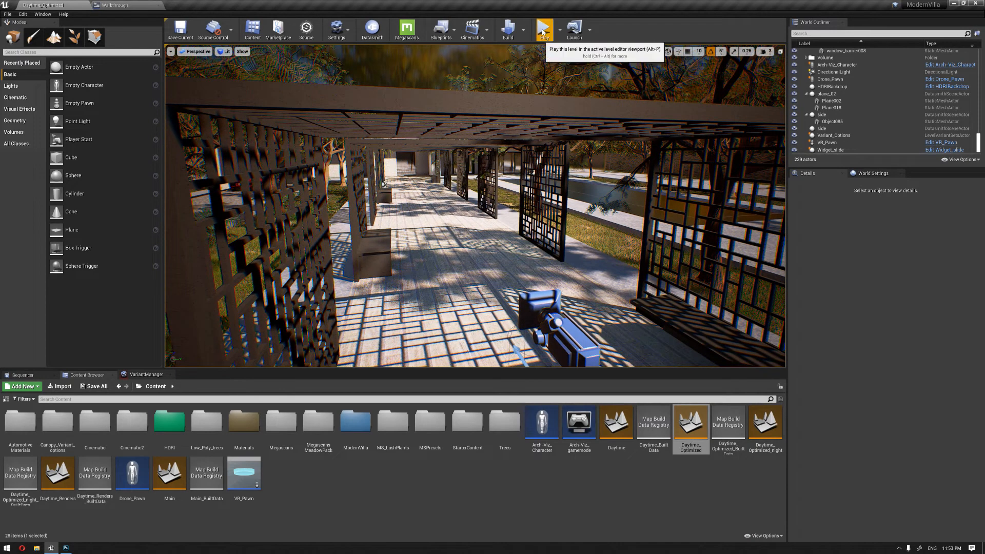
pyautogui.click(543, 29)
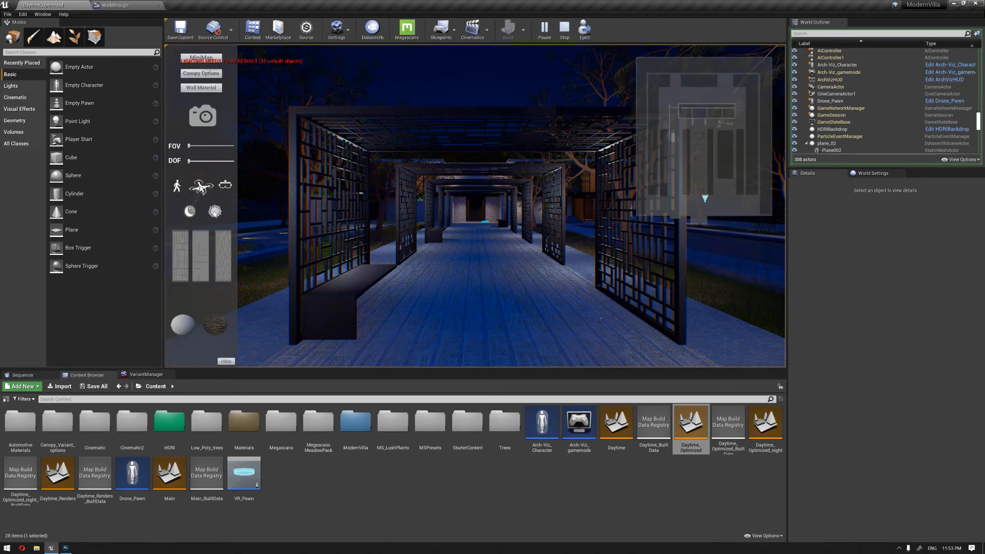
pyautogui.click(215, 212)
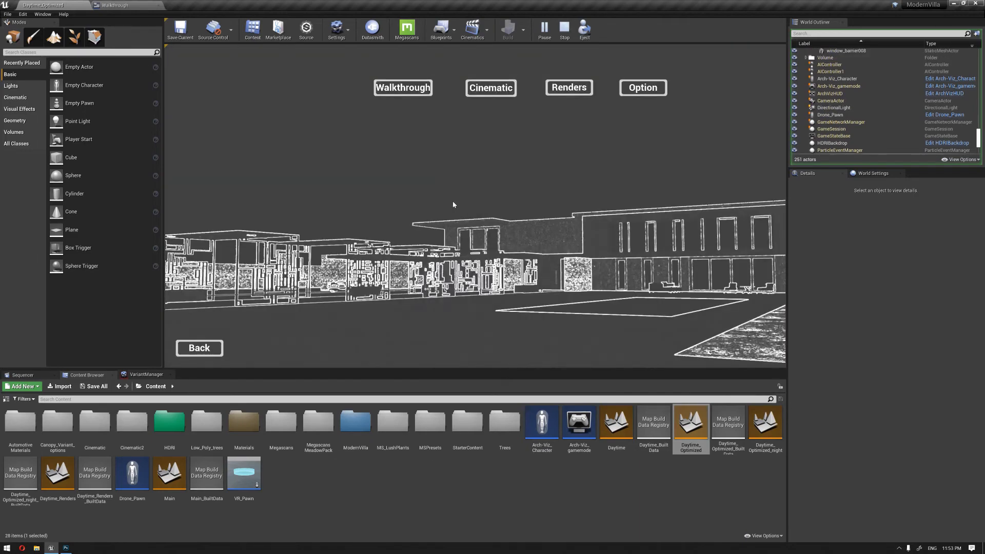
pyautogui.click(402, 87)
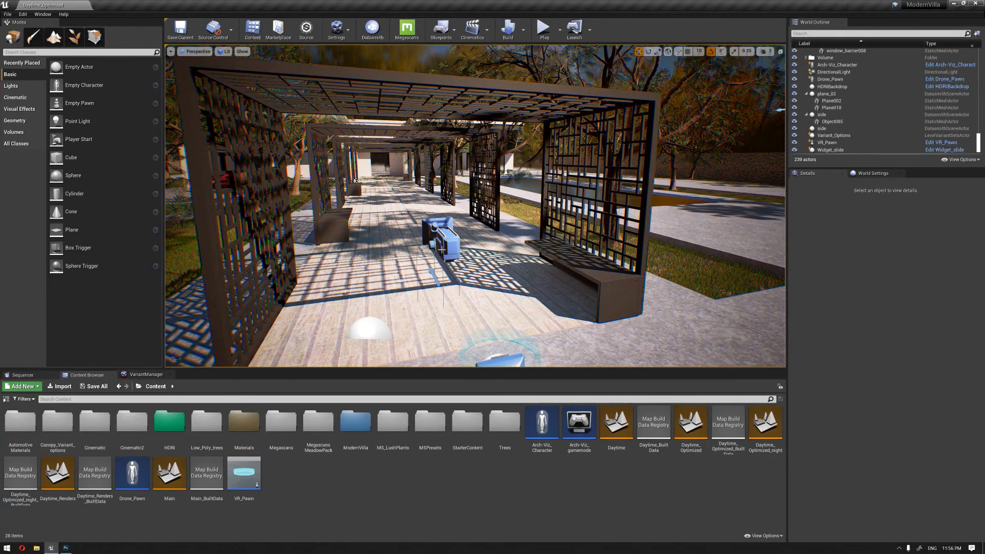
pyautogui.moveTo(57, 421)
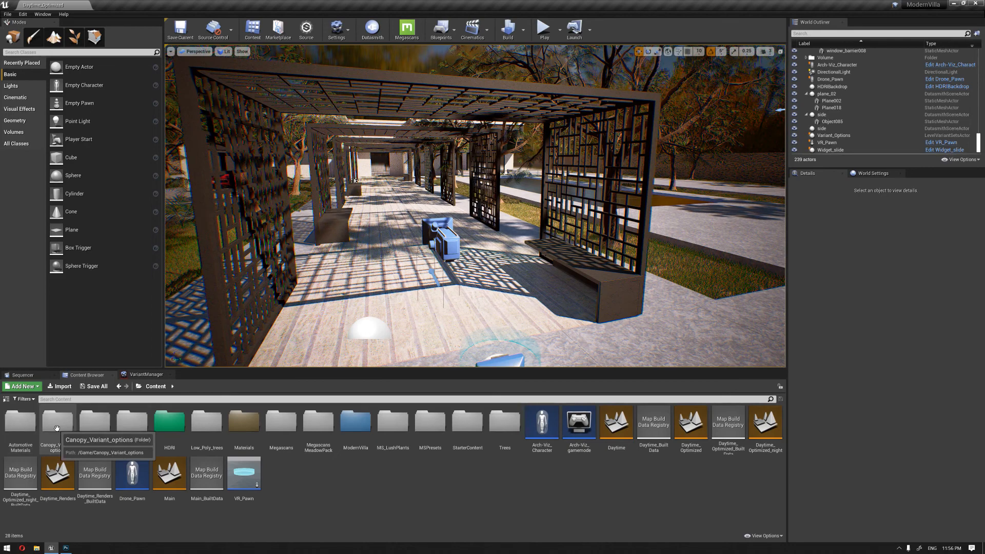
pyautogui.doubleClick(58, 422)
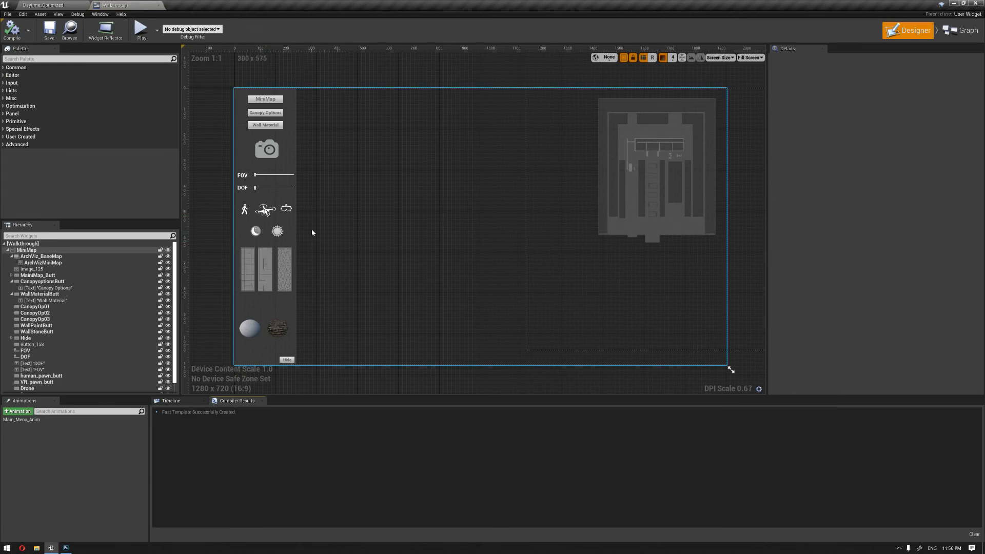
pyautogui.scroll(-3)
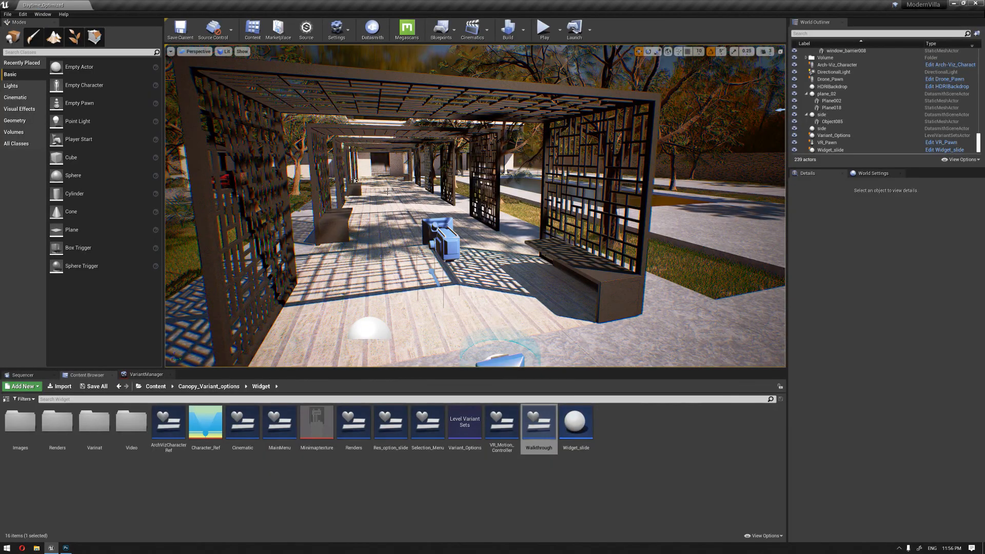
pyautogui.click(208, 386)
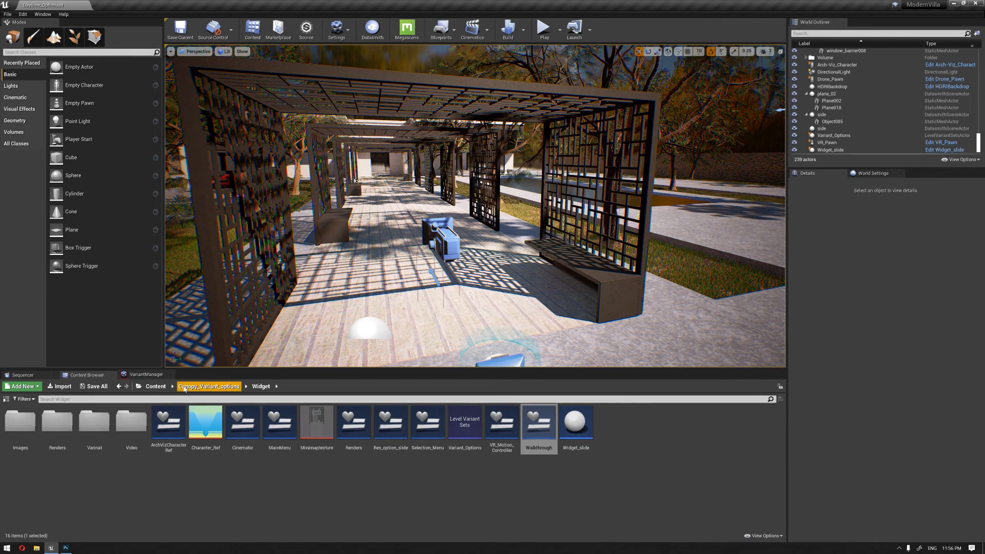
pyautogui.click(155, 387)
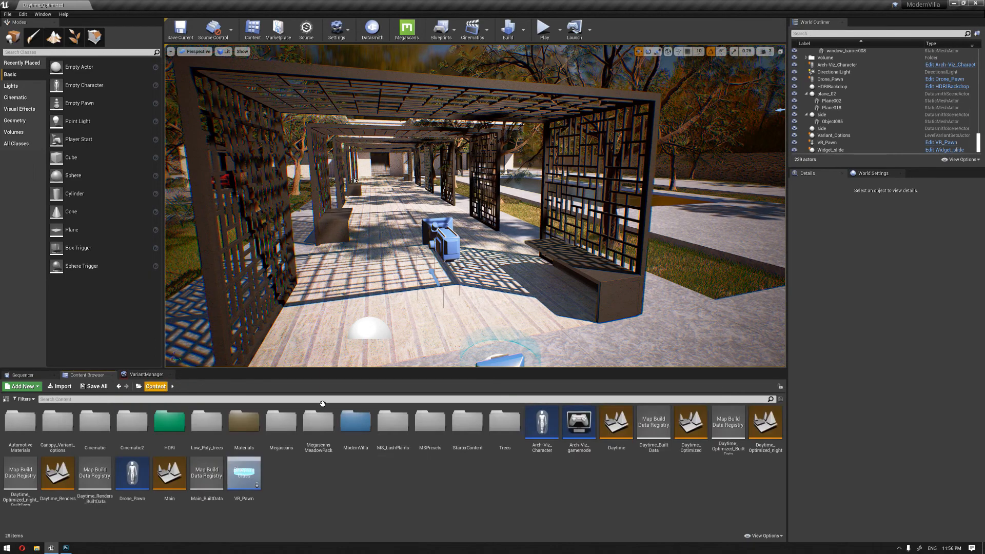